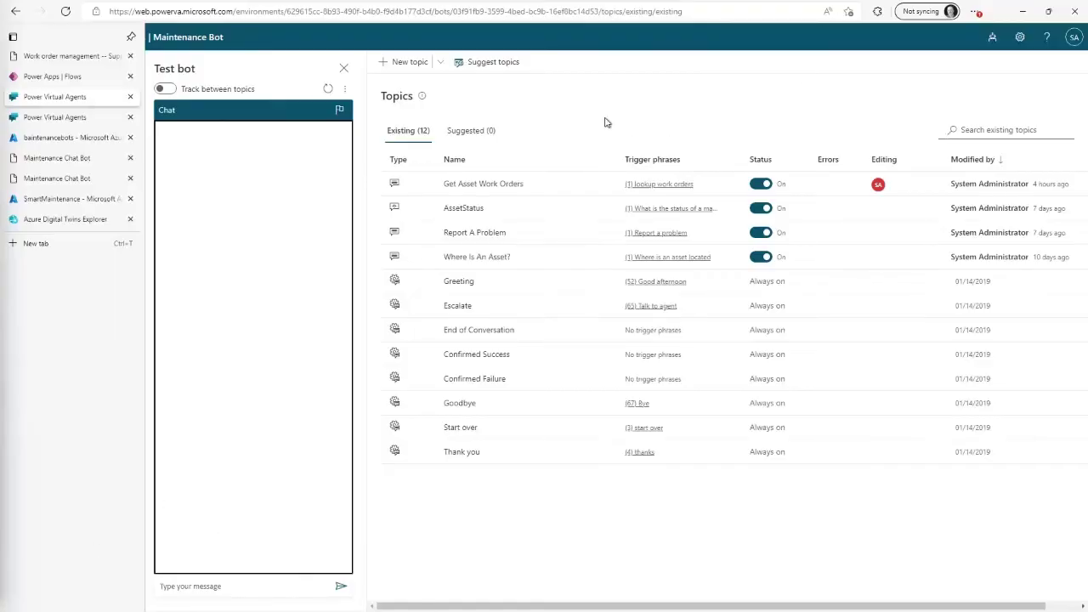
{"action": "mouse_move", "coordinate": [532, 488]}
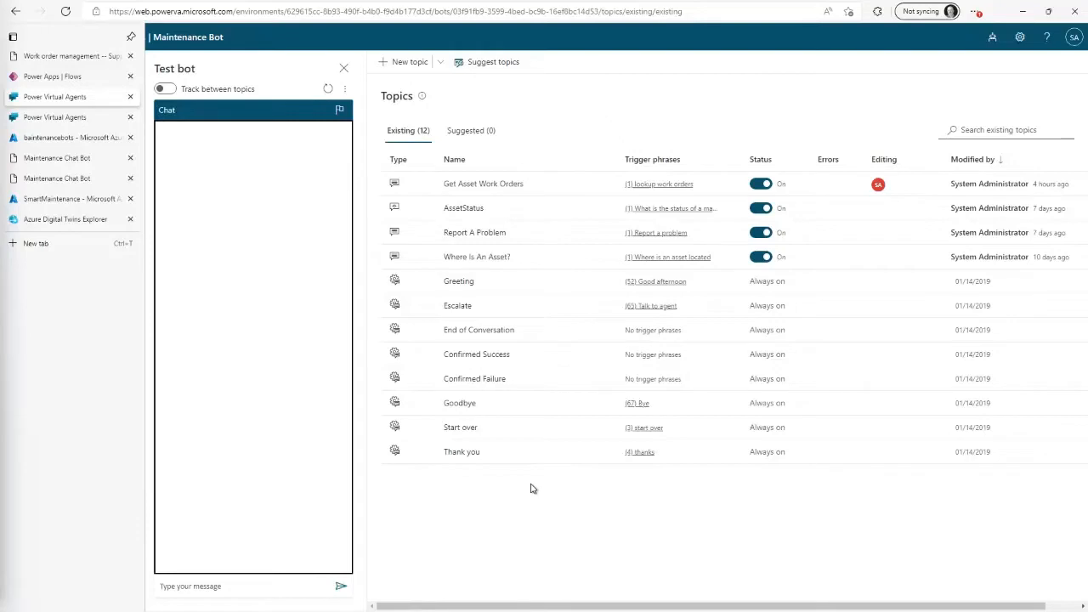
{"action": "mouse_move", "coordinate": [539, 238]}
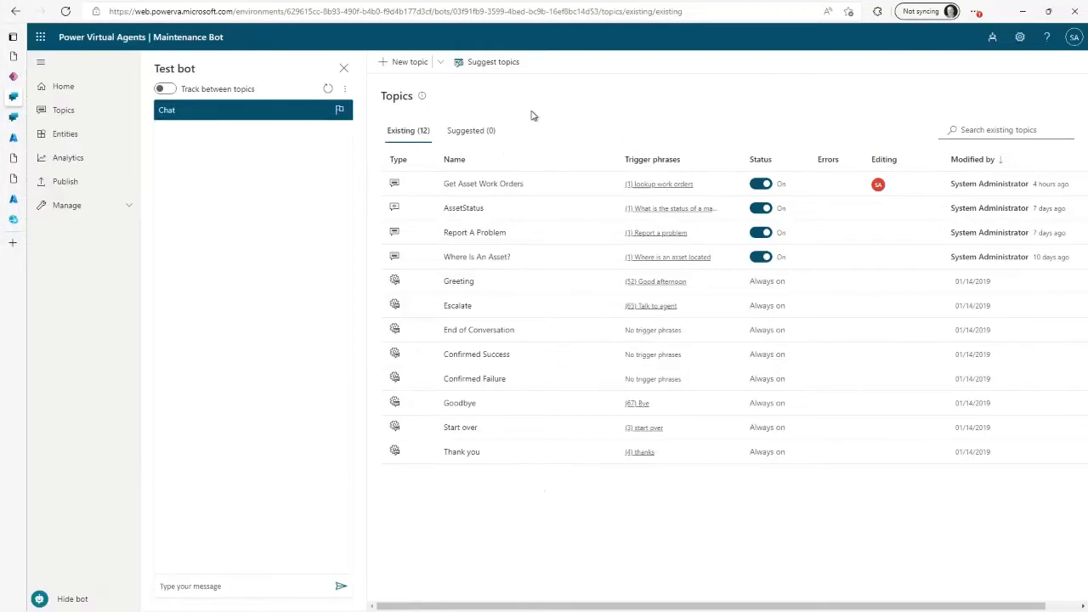
{"action": "mouse_move", "coordinate": [568, 432]}
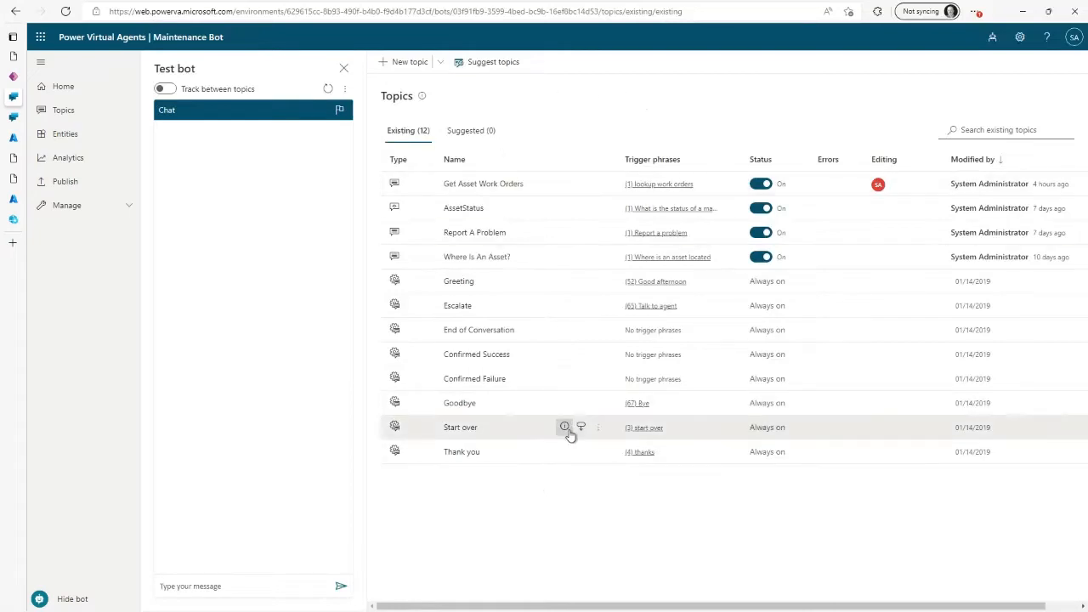
{"action": "mouse_move", "coordinate": [556, 497]}
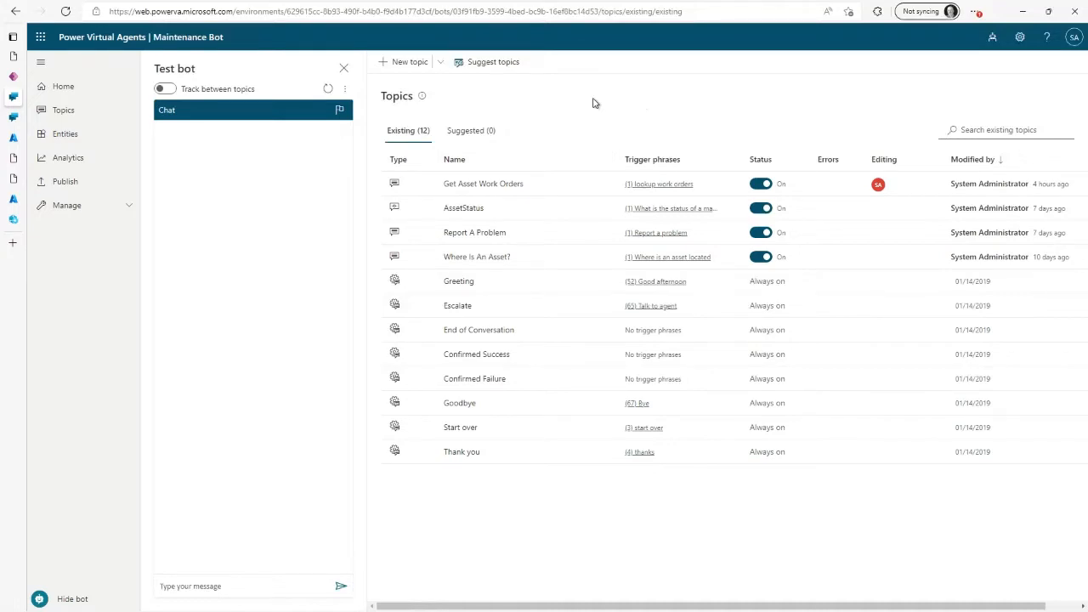
{"action": "mouse_move", "coordinate": [581, 135]}
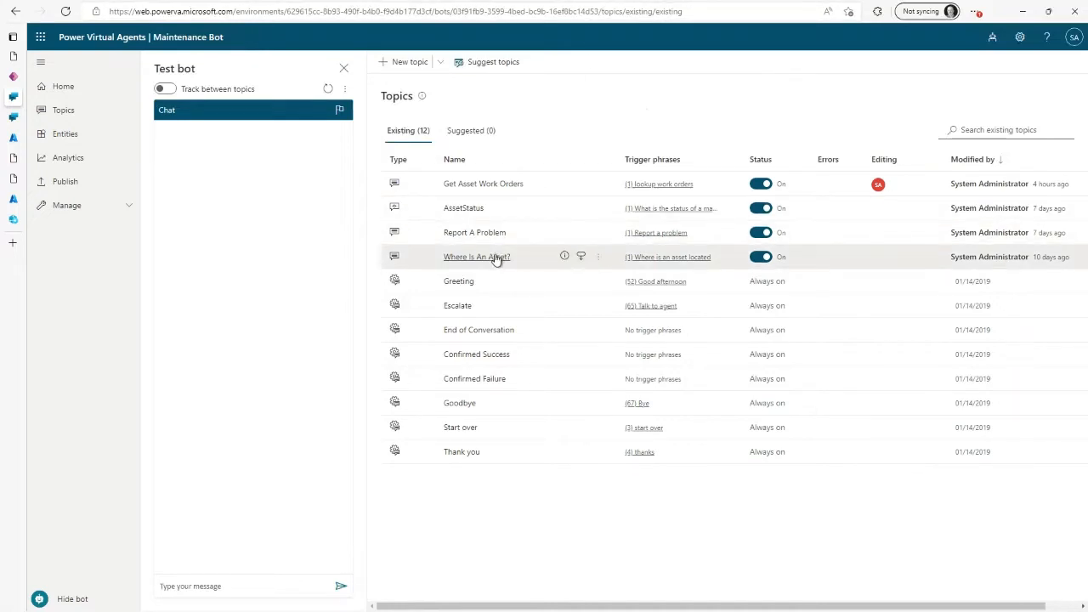
Open the Where Is An Asset? topic and review its nodes down to Get Asset Location.
{"action": "left_click", "coordinate": [476, 257]}
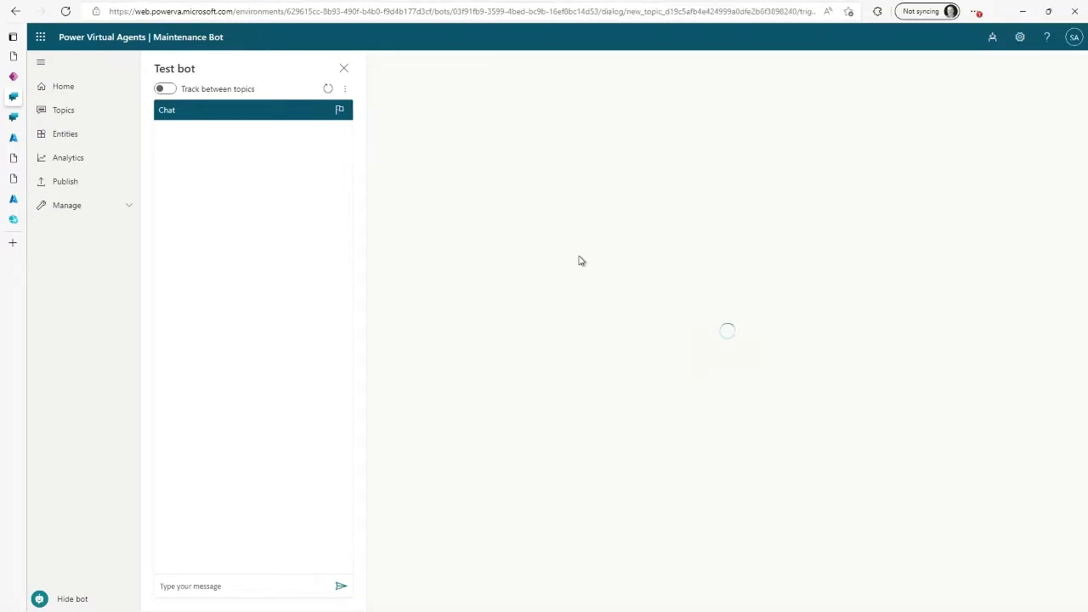
{"action": "mouse_move", "coordinate": [647, 206]}
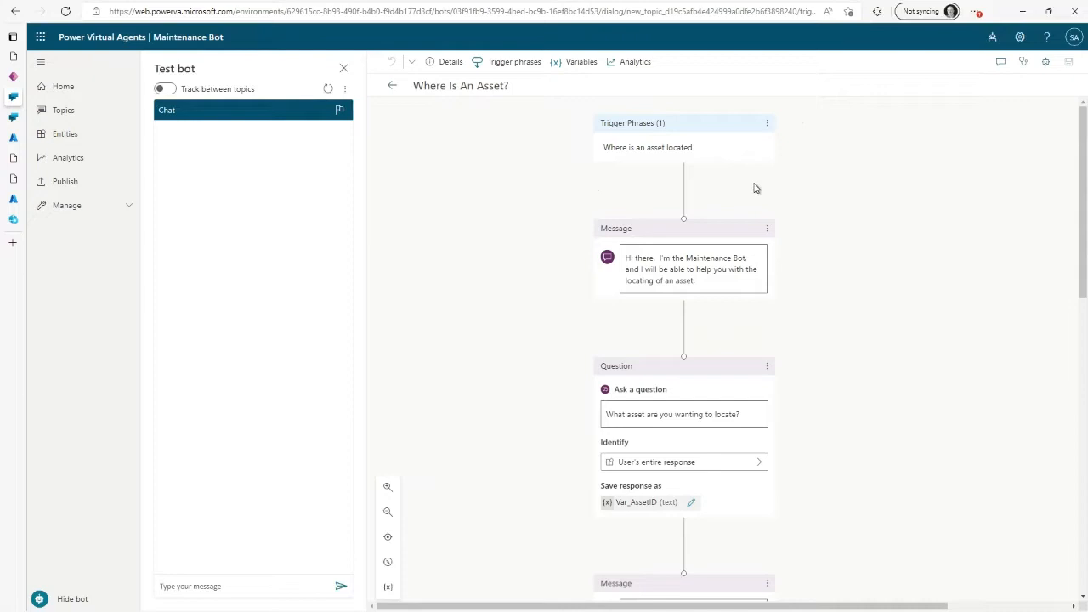
{"action": "mouse_move", "coordinate": [729, 195]}
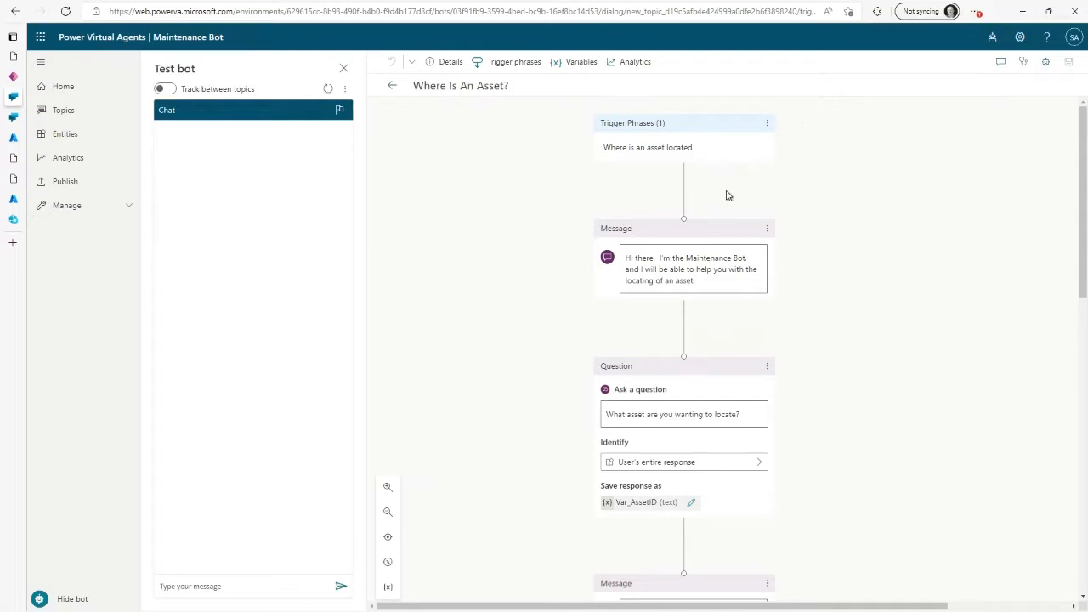
{"action": "mouse_move", "coordinate": [589, 155]}
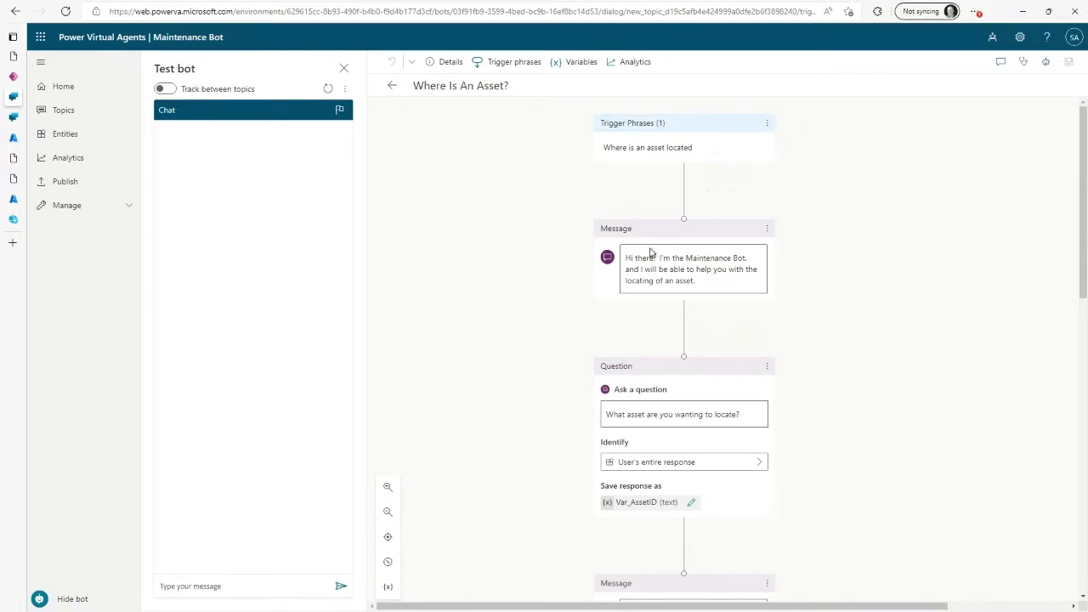
{"action": "mouse_move", "coordinate": [693, 253]}
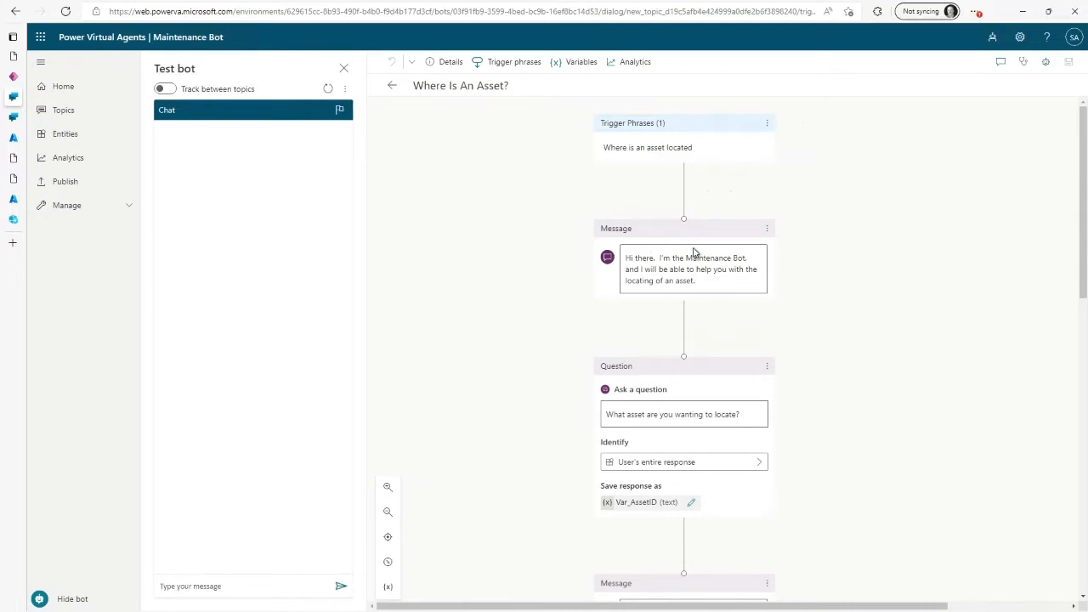
{"action": "mouse_move", "coordinate": [680, 257]}
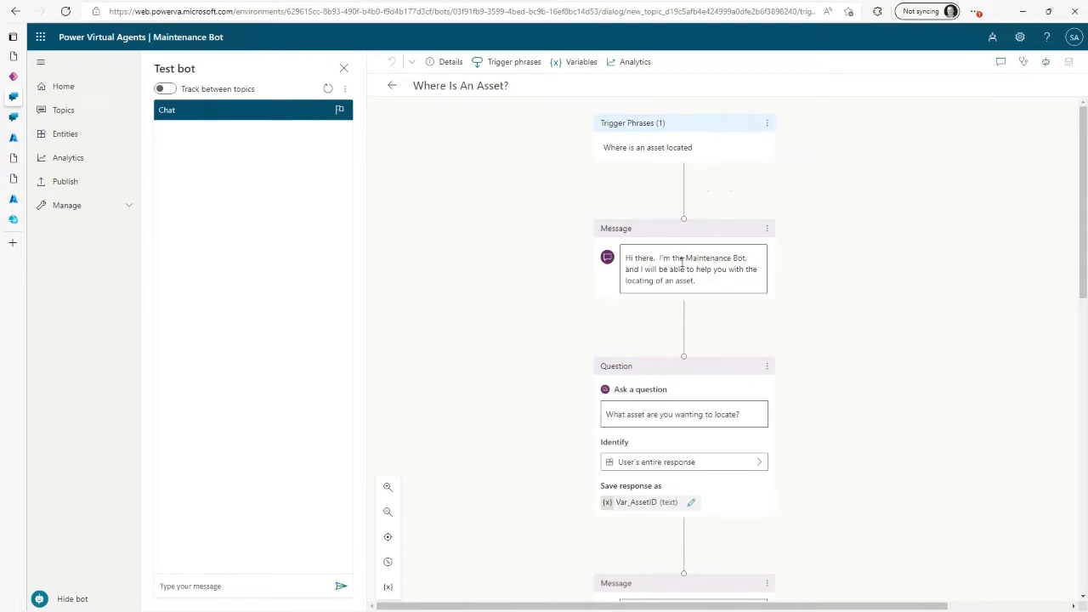
{"action": "scroll", "scroll_direction": "down", "scroll_amount": 3}
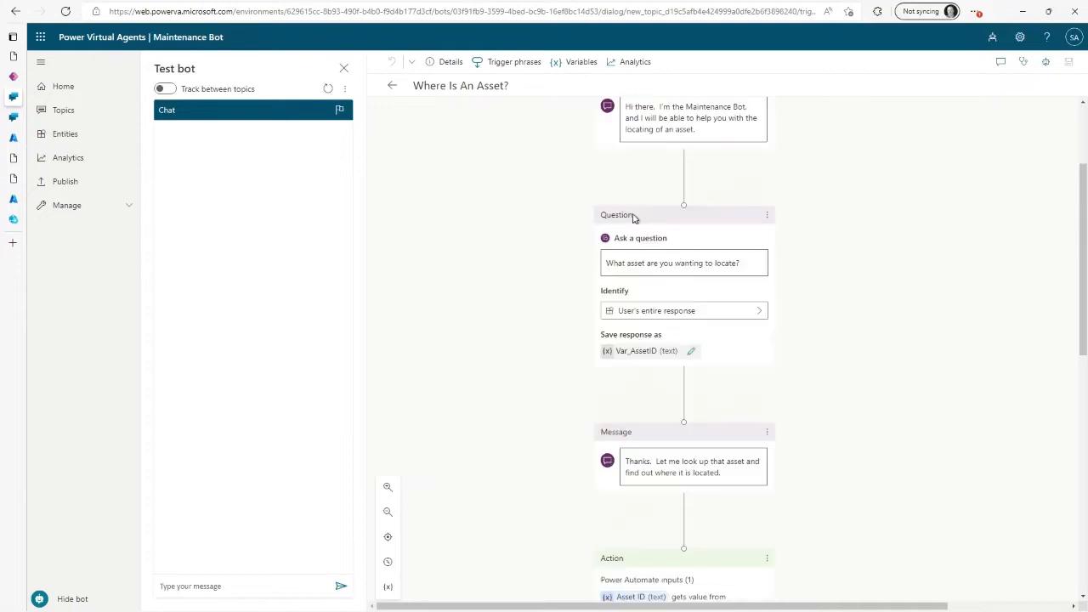
{"action": "scroll", "scroll_direction": "down", "scroll_amount": 3}
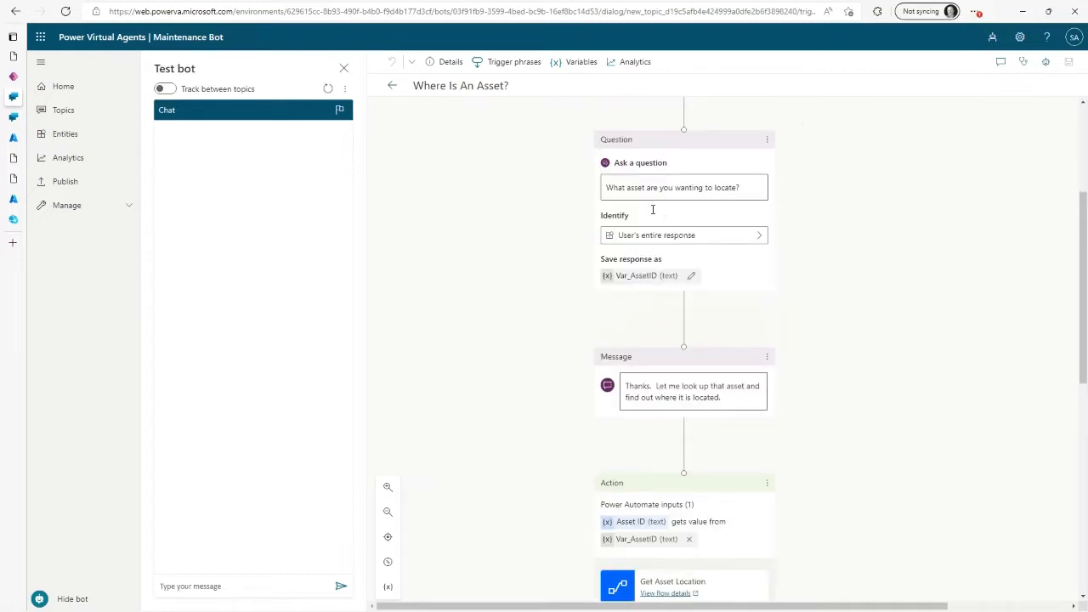
{"action": "scroll", "scroll_direction": "down", "scroll_amount": 3}
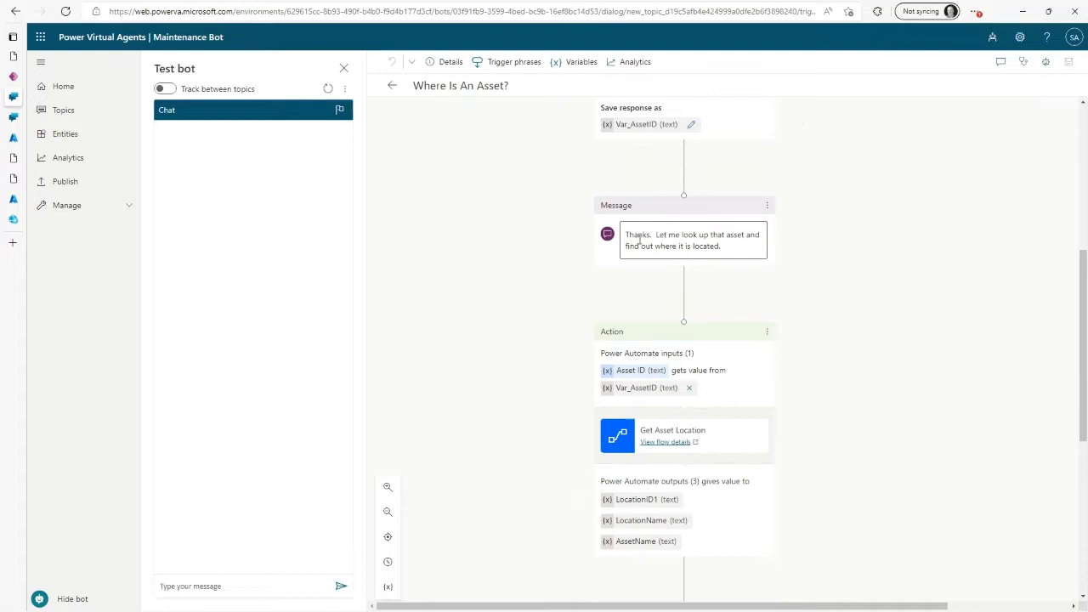
{"action": "scroll", "scroll_direction": "down", "scroll_amount": 3}
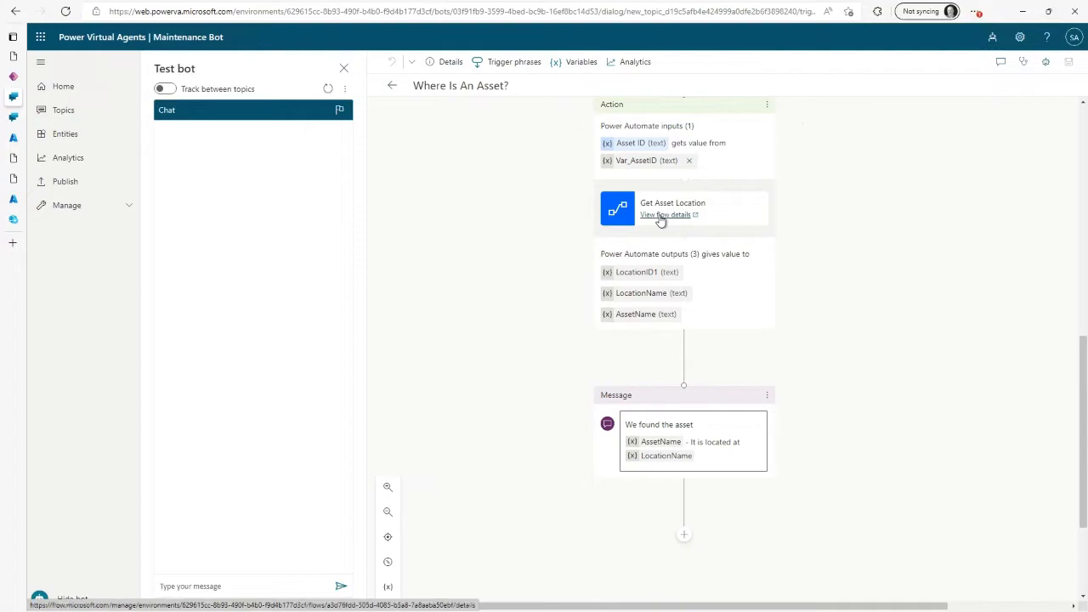
Open the Get Asset Location flow for editing and expand its asset and location lookup steps.
{"action": "left_click", "coordinate": [665, 214]}
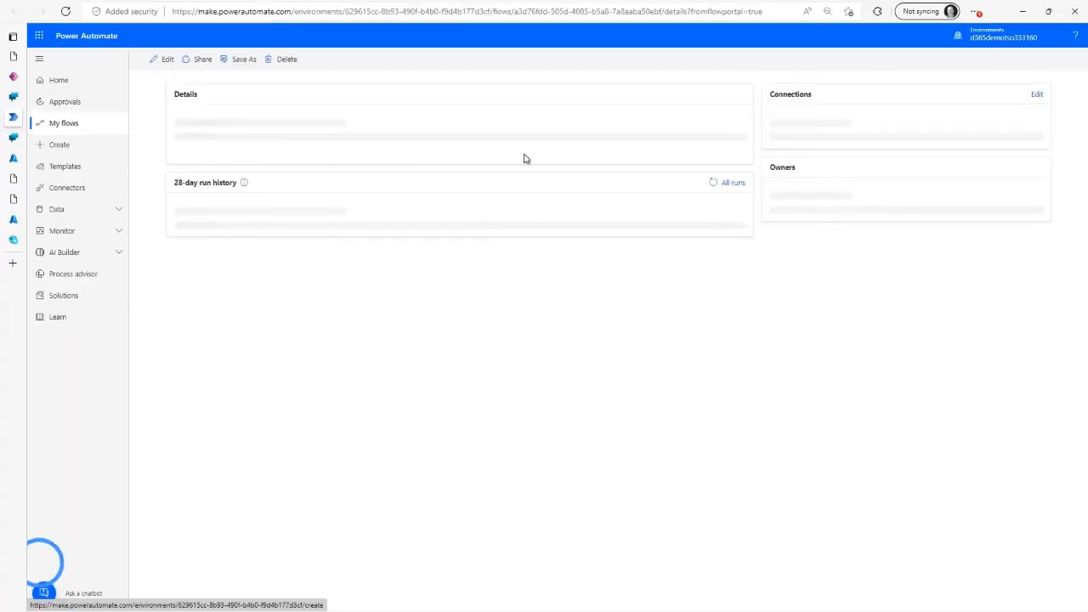
{"action": "left_click", "coordinate": [164, 59]}
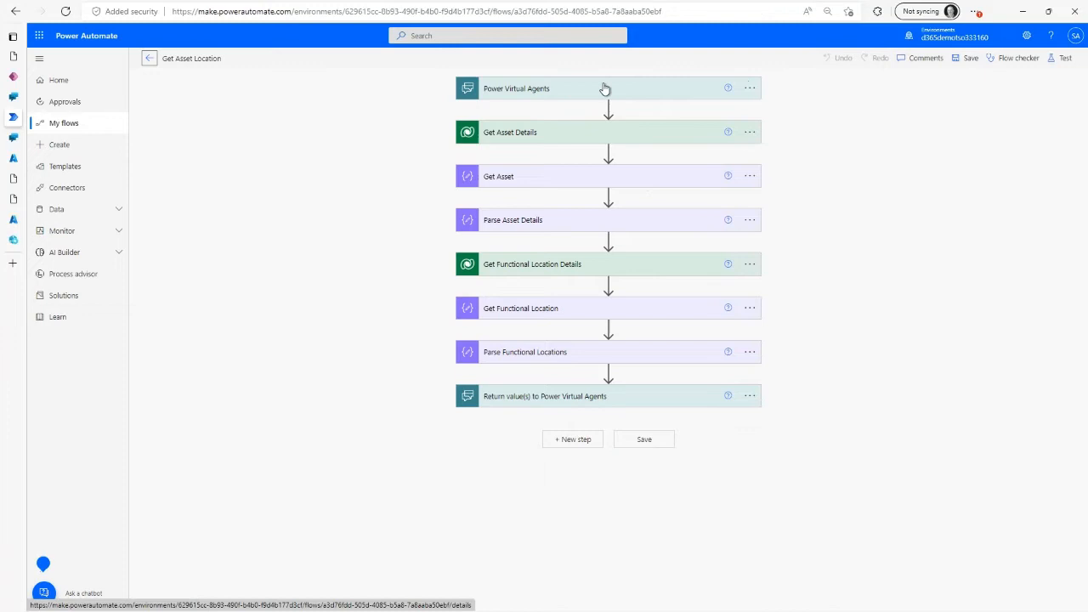
{"action": "mouse_move", "coordinate": [501, 136]}
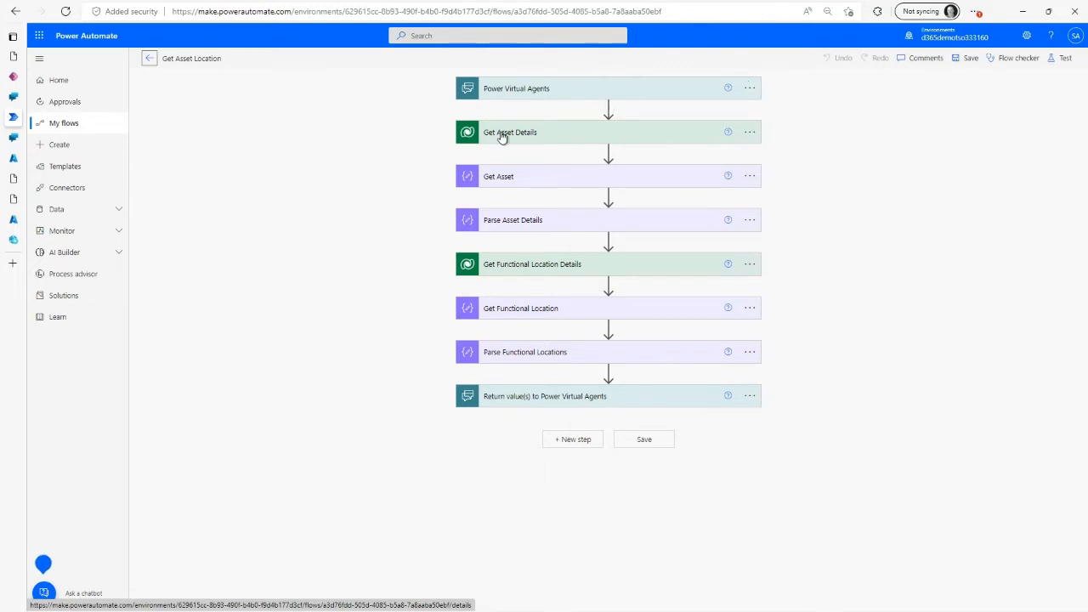
{"action": "mouse_move", "coordinate": [504, 132]}
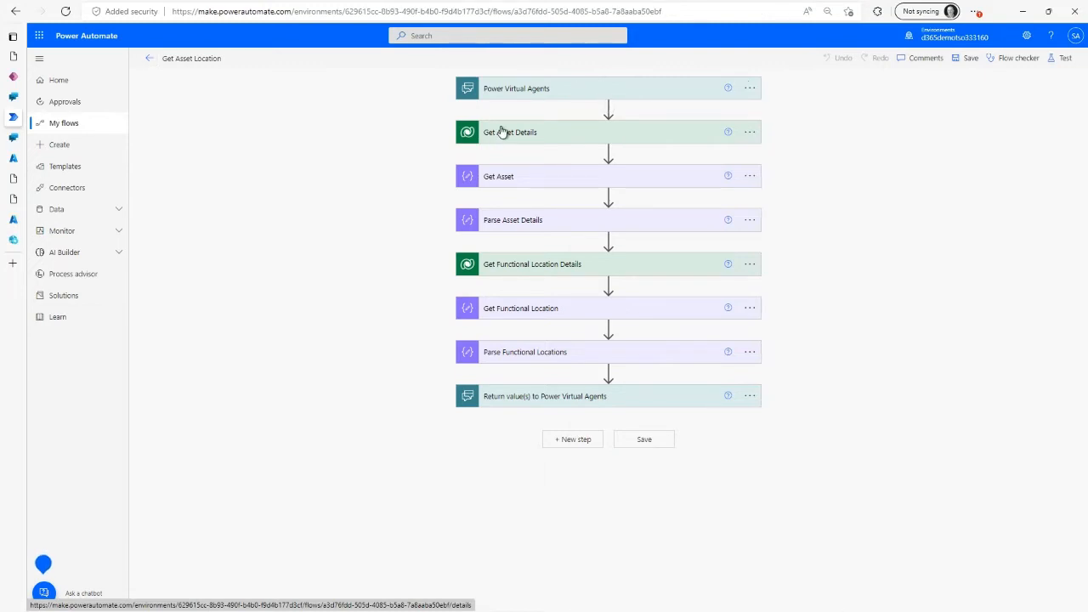
{"action": "left_click", "coordinate": [509, 132]}
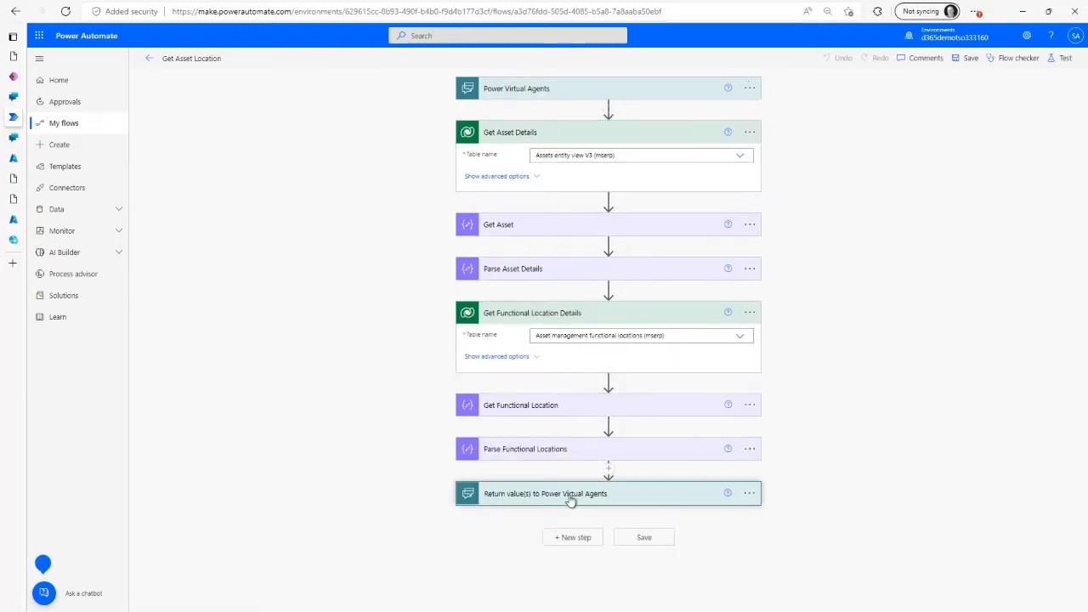
{"action": "left_click", "coordinate": [569, 493]}
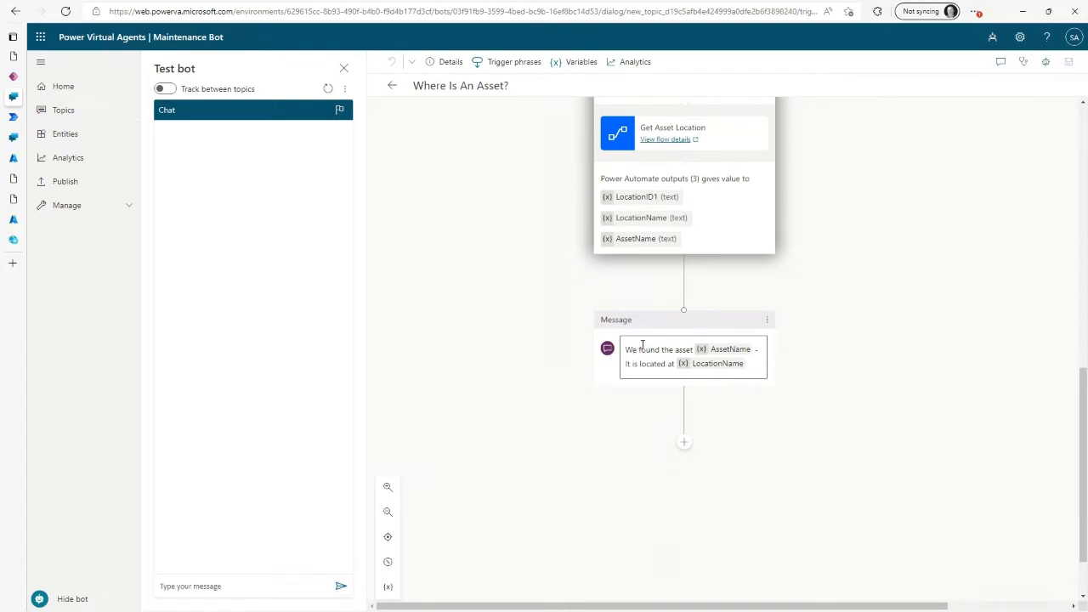
Ask the test bot 'Where is an asset located' and answer with asset AK-101.
{"action": "left_click", "coordinate": [252, 587]}
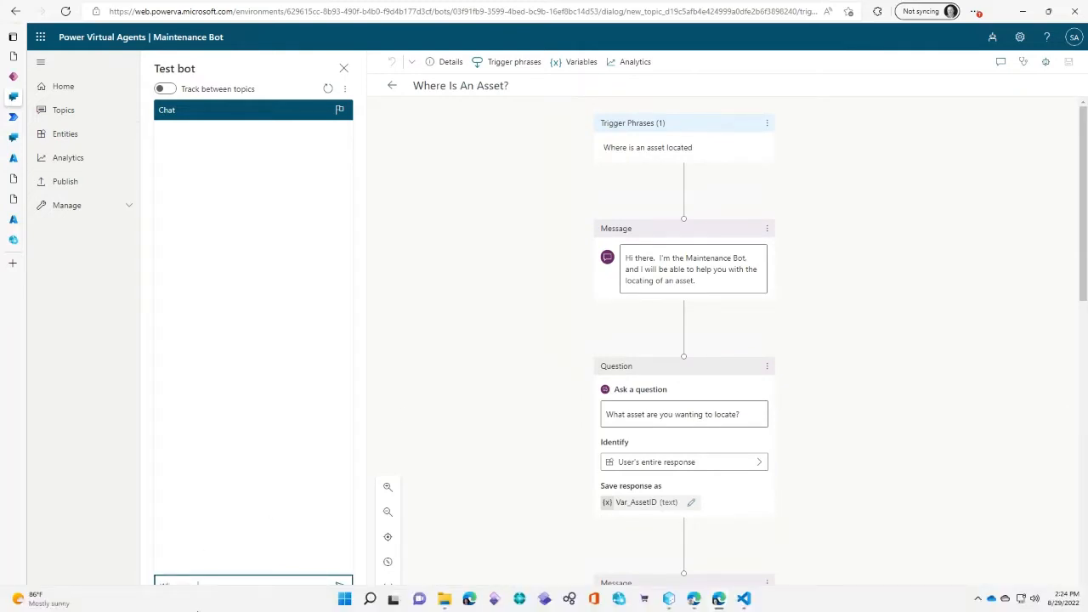
{"action": "mouse_move", "coordinate": [174, 553]}
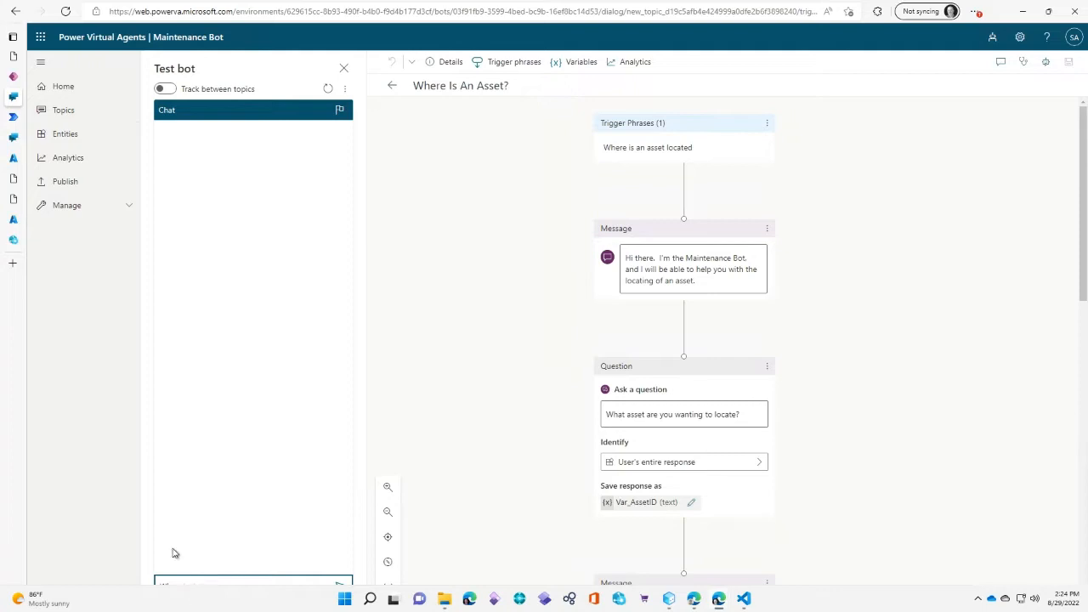
{"action": "type", "text": "Where is an asset locate"}
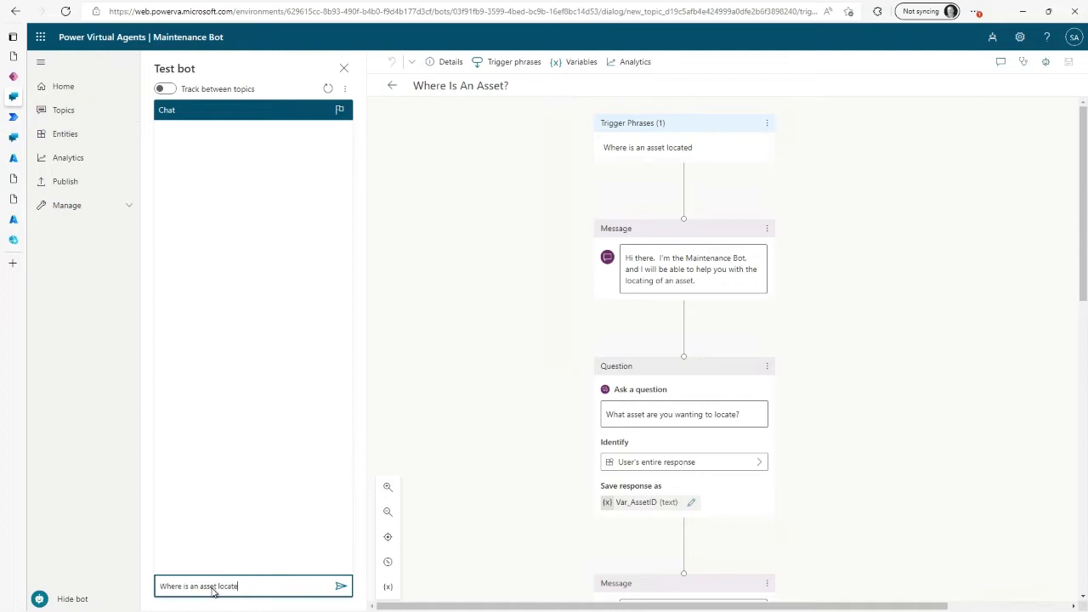
{"action": "left_click", "coordinate": [342, 587]}
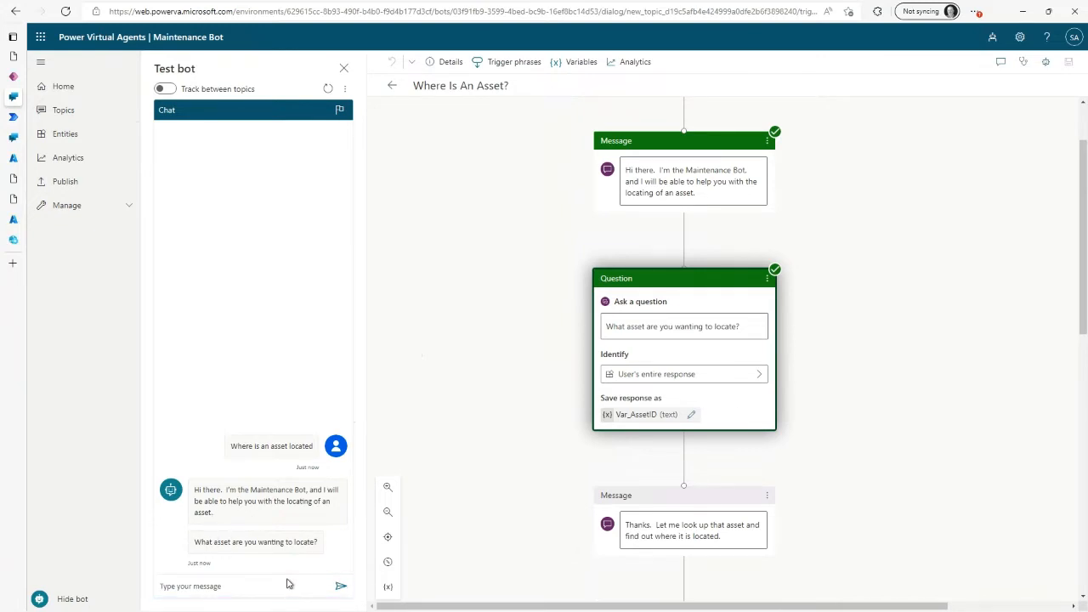
{"action": "type", "text": "AK-10"}
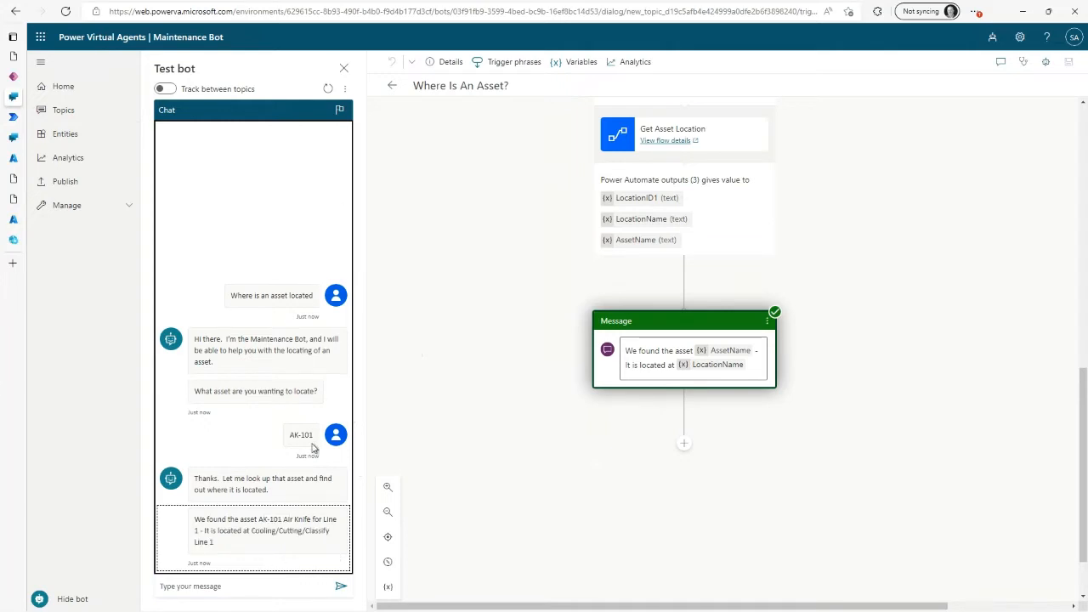
{"action": "mouse_move", "coordinate": [293, 270]}
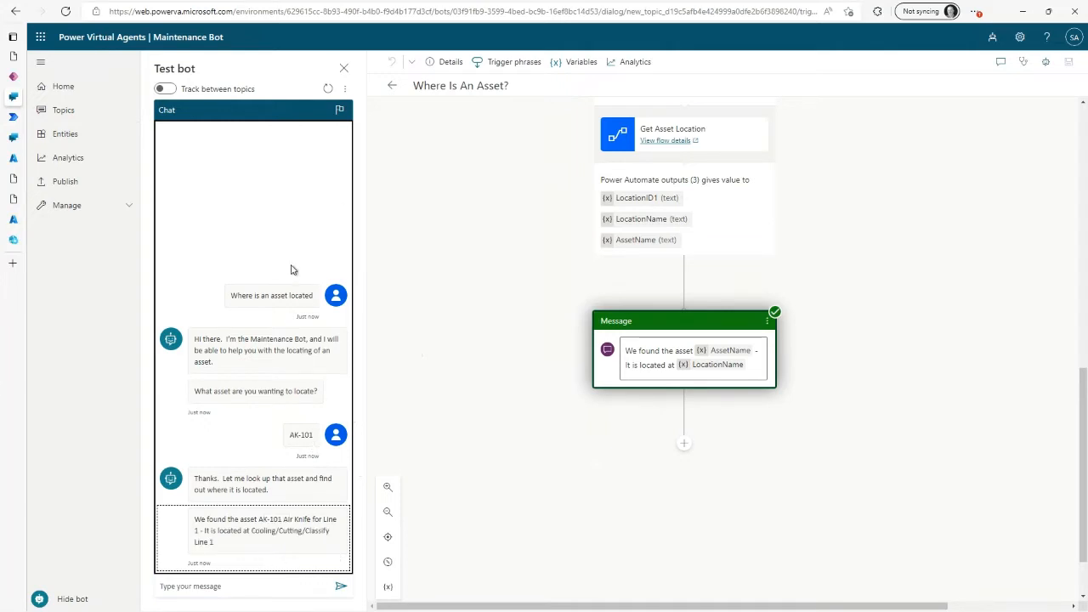
Go to the bot's Channels page and open the Custom website channel settings.
{"action": "left_click", "coordinate": [66, 205]}
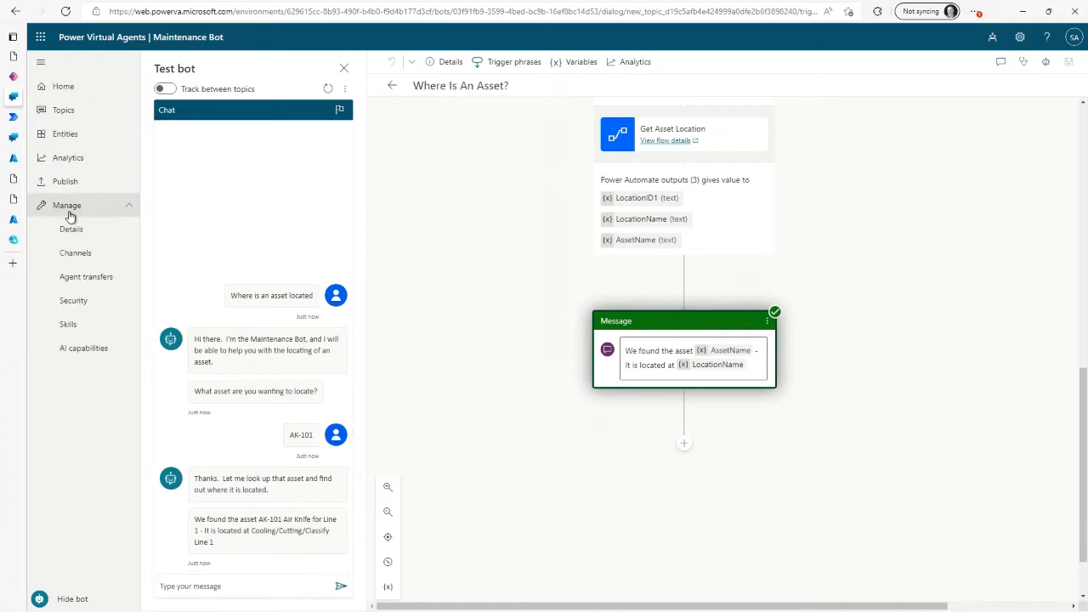
{"action": "left_click", "coordinate": [75, 253]}
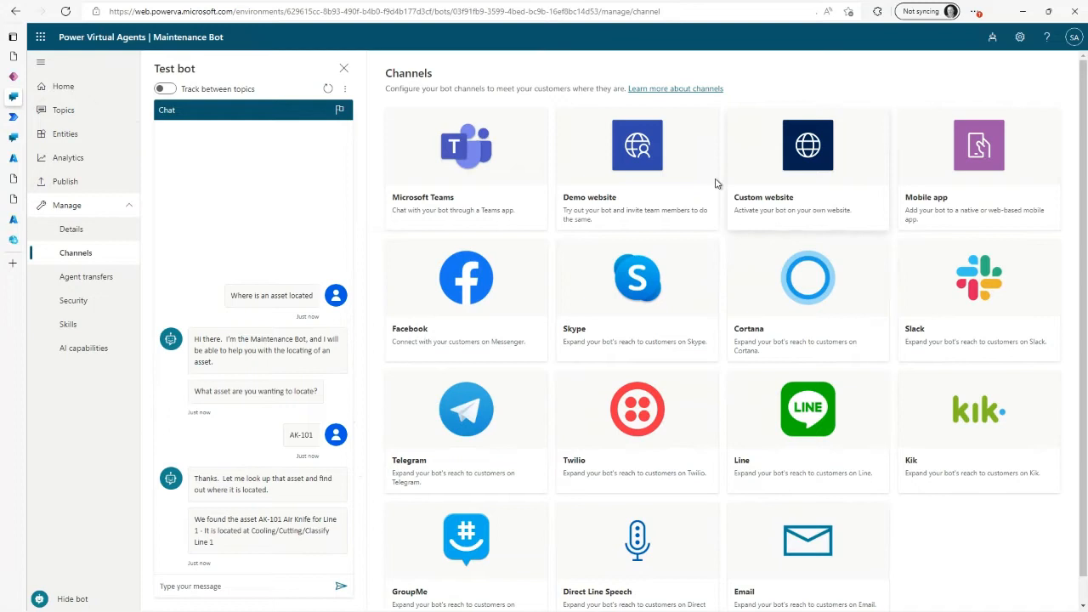
{"action": "mouse_move", "coordinate": [476, 160]}
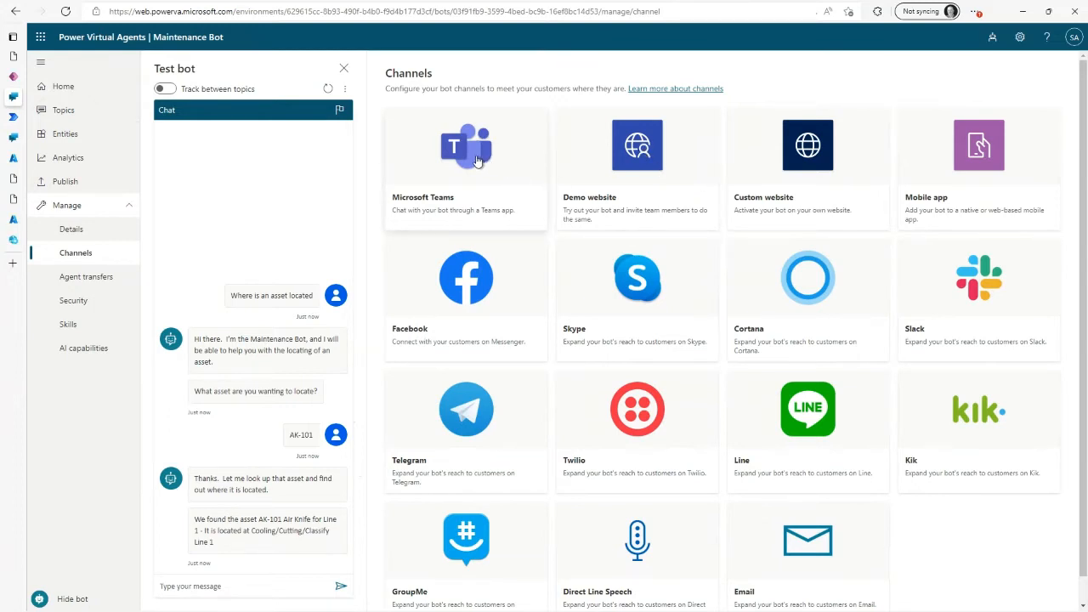
{"action": "mouse_move", "coordinate": [616, 160]}
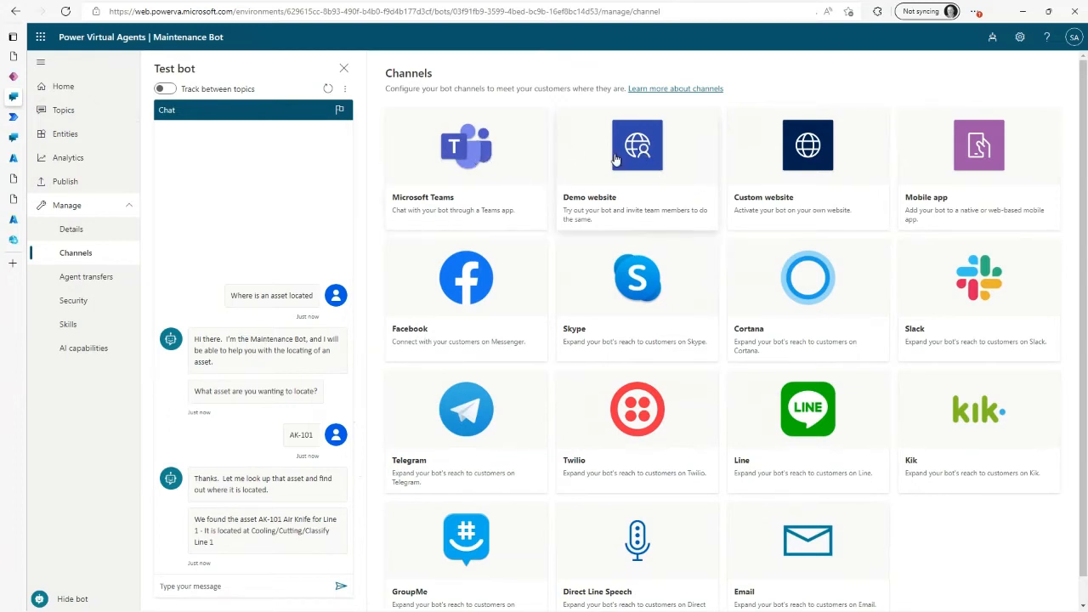
{"action": "mouse_move", "coordinate": [594, 441]}
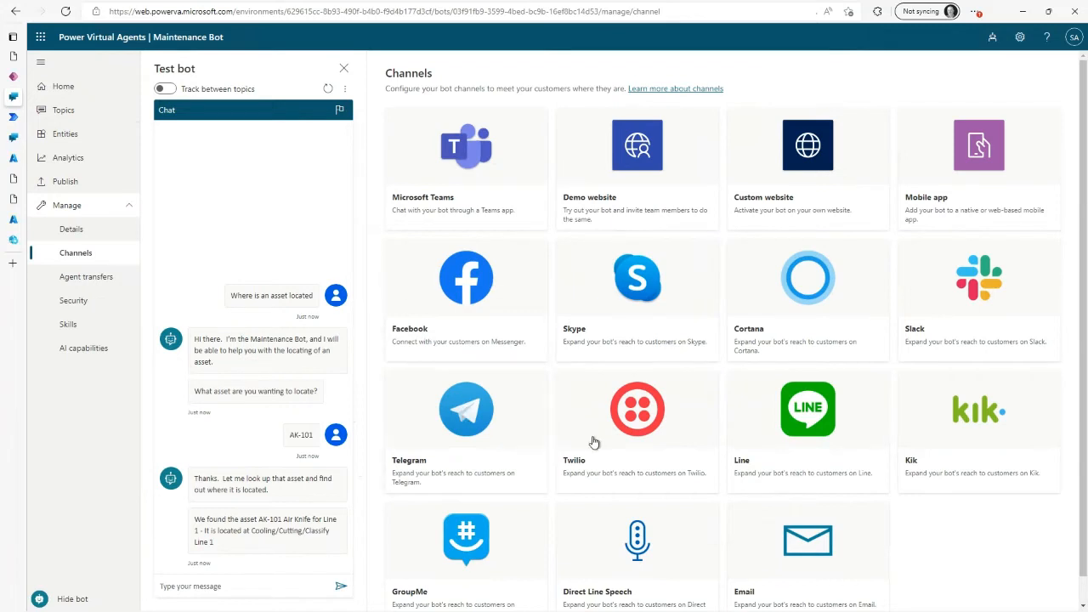
{"action": "mouse_move", "coordinate": [808, 182]}
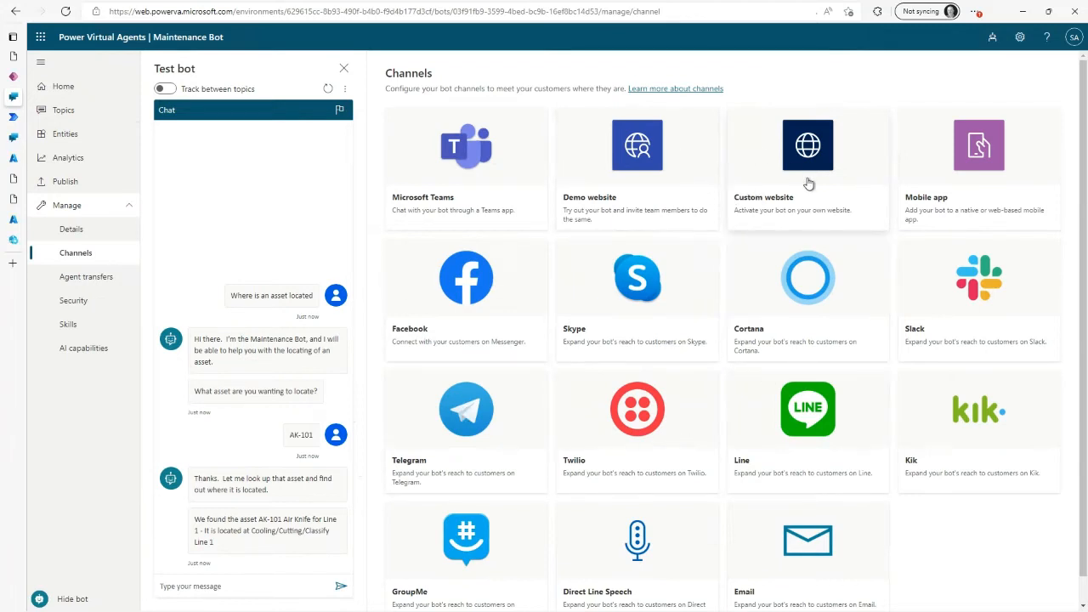
{"action": "left_click", "coordinate": [807, 145]}
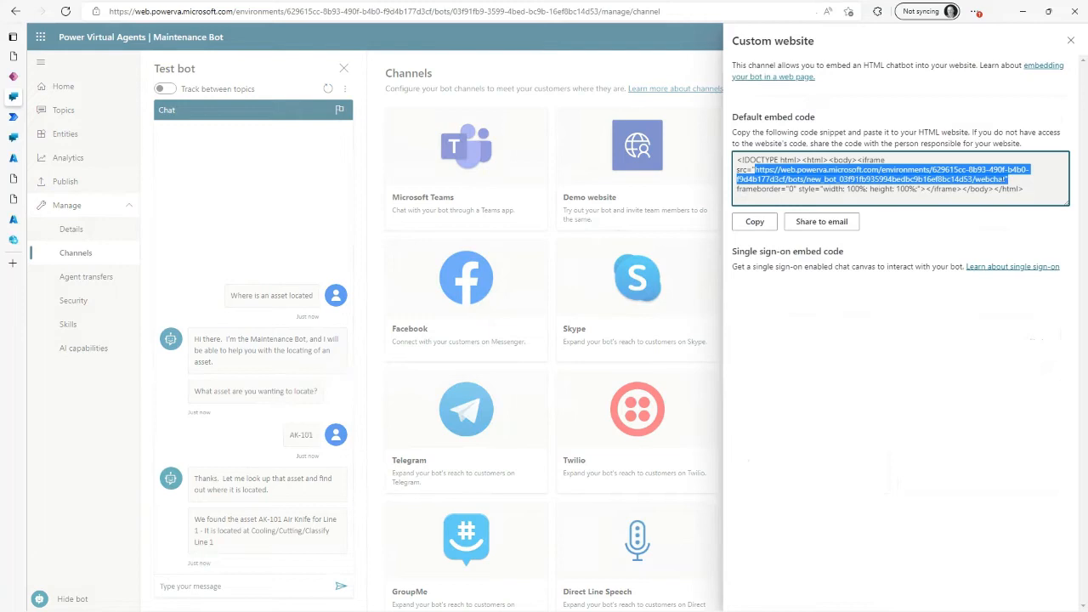
{"action": "mouse_move", "coordinate": [477, 73]}
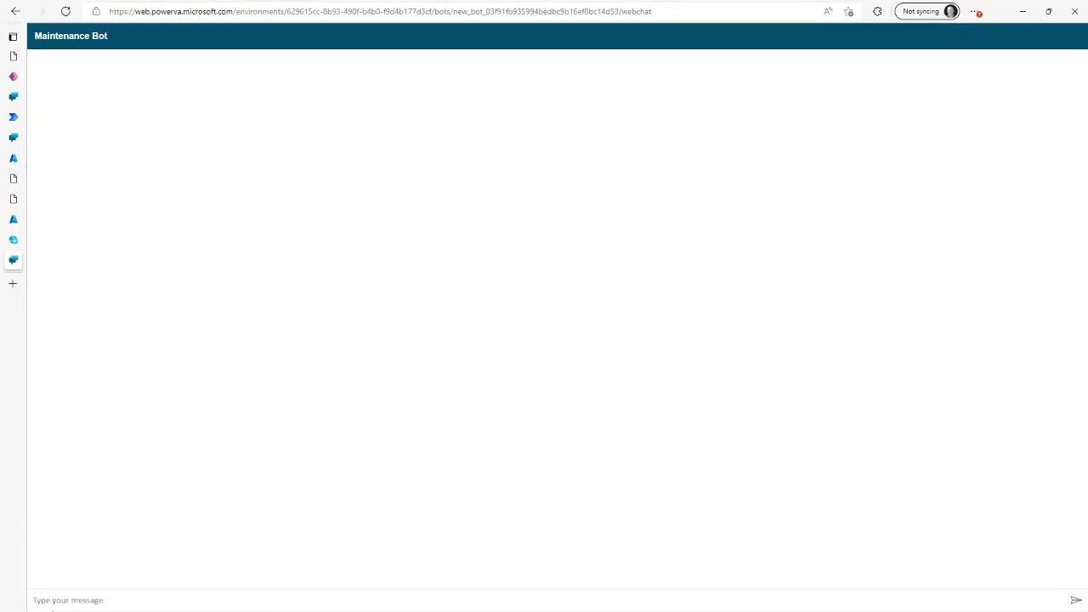
{"action": "mouse_move", "coordinate": [143, 584]}
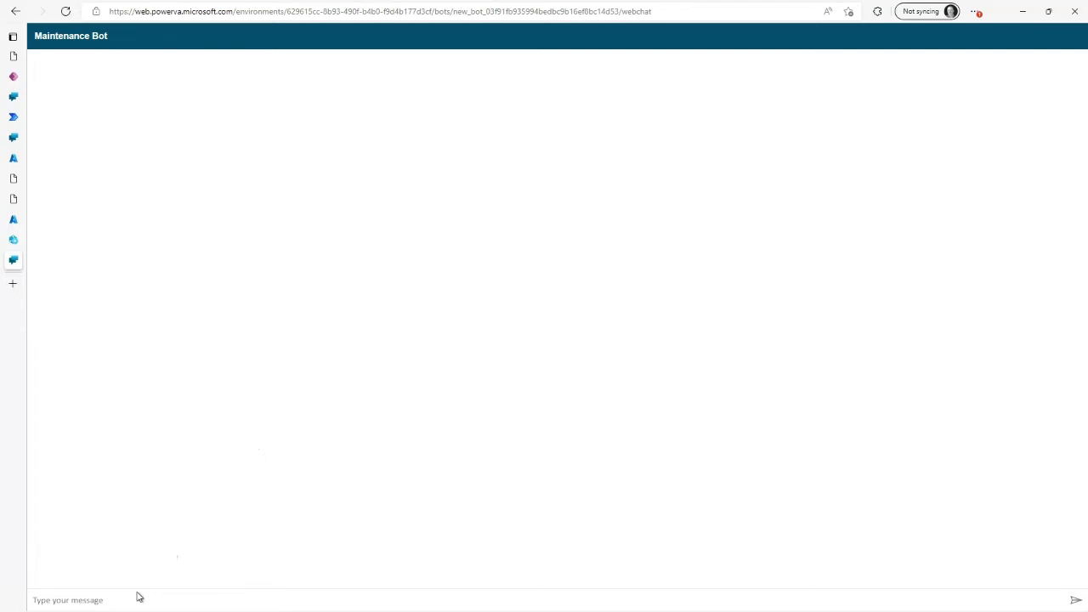
Ask 'where is an asset located' in the standalone Maintenance Bot web chat page.
{"action": "type", "text": "where is an"}
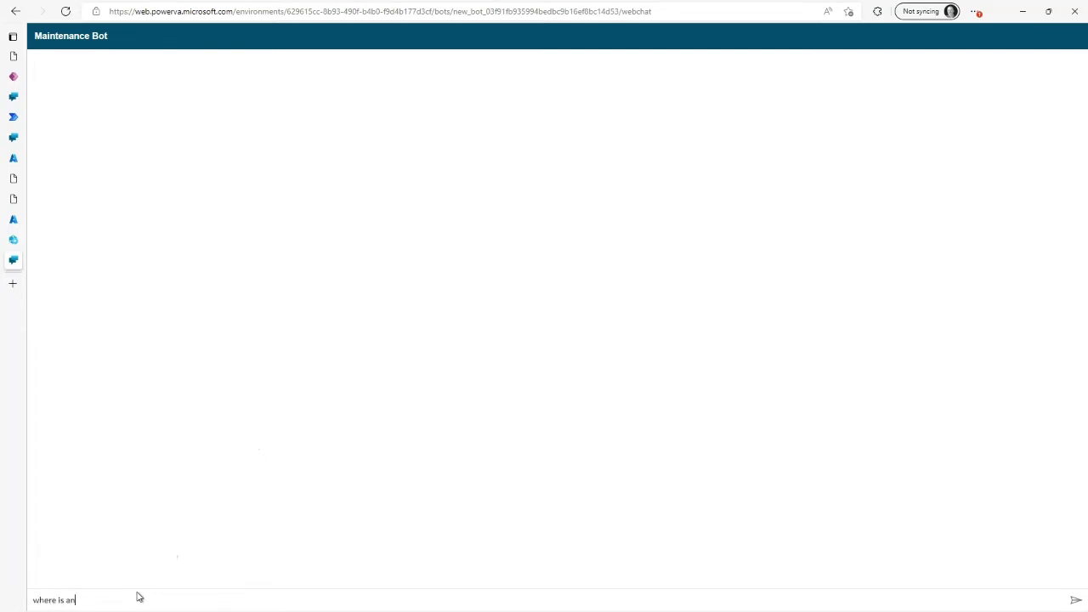
{"action": "type", "text": "asset locat"}
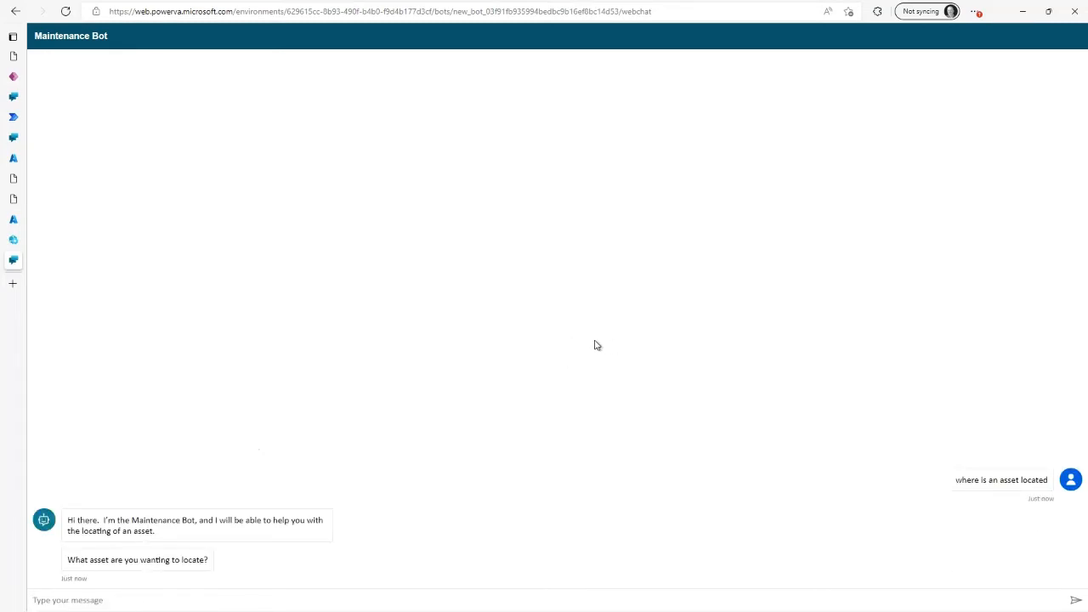
{"action": "mouse_move", "coordinate": [738, 498]}
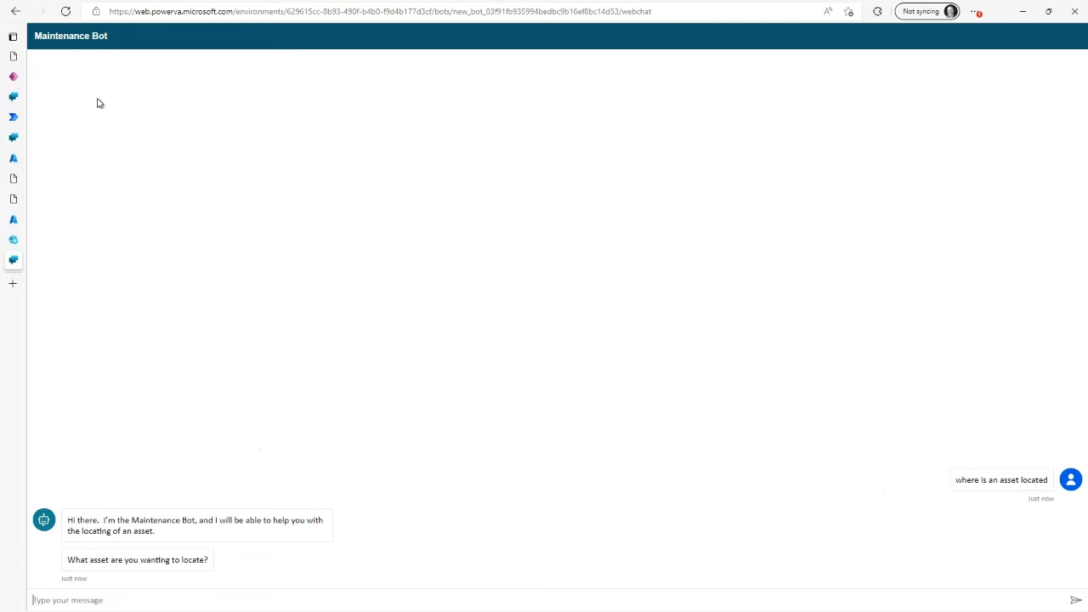
{"action": "mouse_move", "coordinate": [28, 61]}
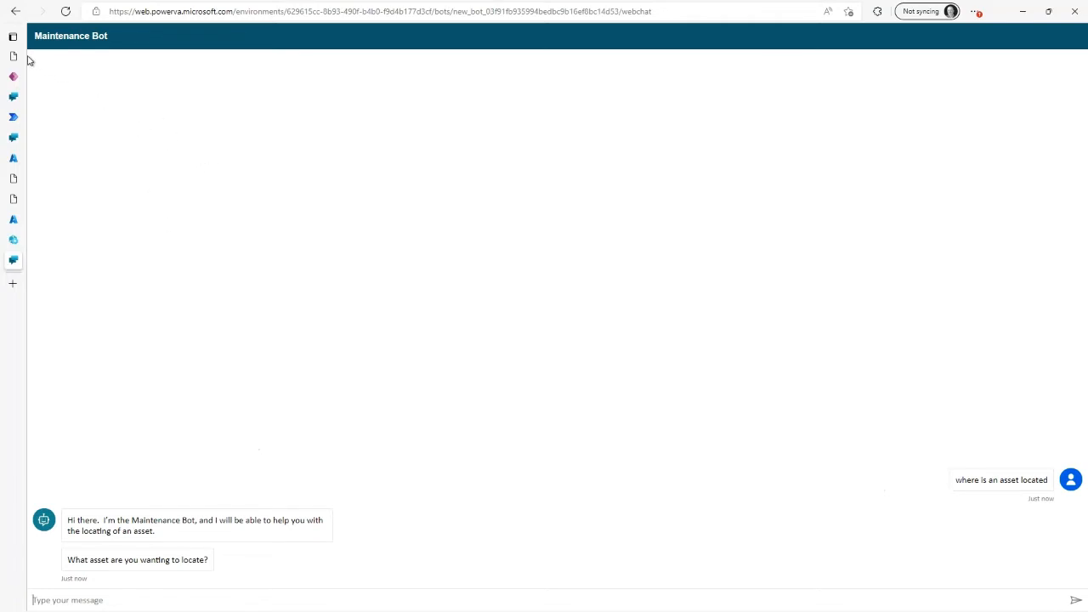
{"action": "mouse_move", "coordinate": [204, 535]}
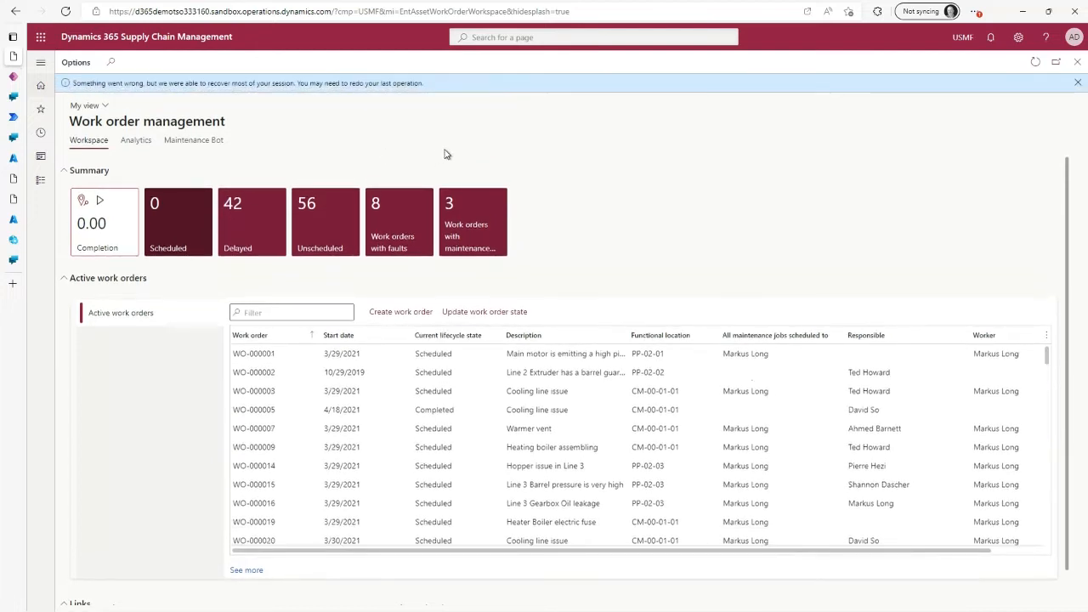
Dismiss the warning, then ask the Maintenance Bot tab where asset AK-101 is located.
{"action": "left_click", "coordinate": [1075, 81]}
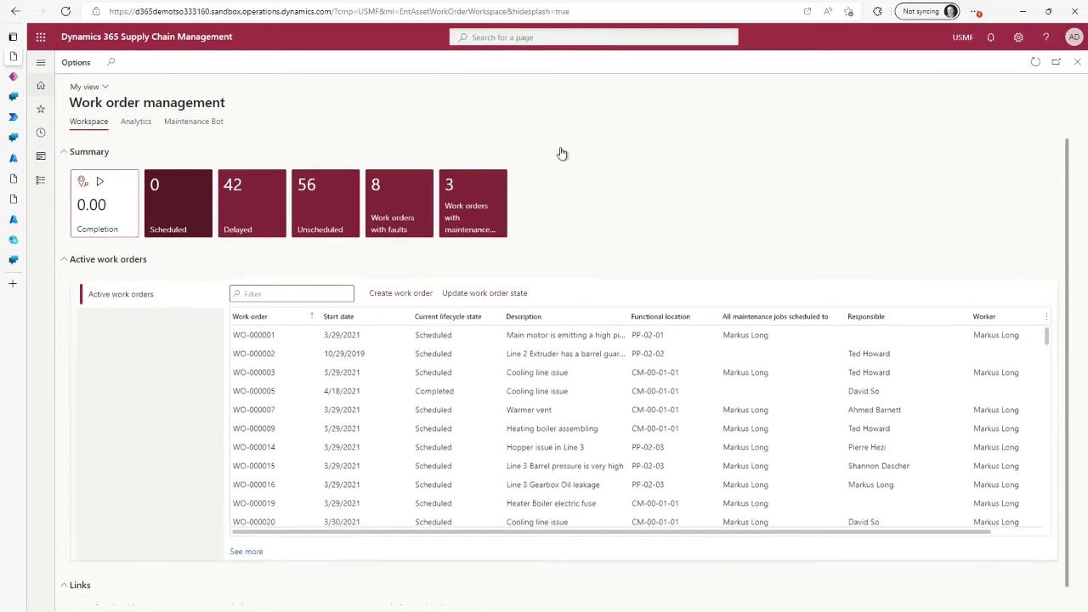
{"action": "mouse_move", "coordinate": [661, 199]}
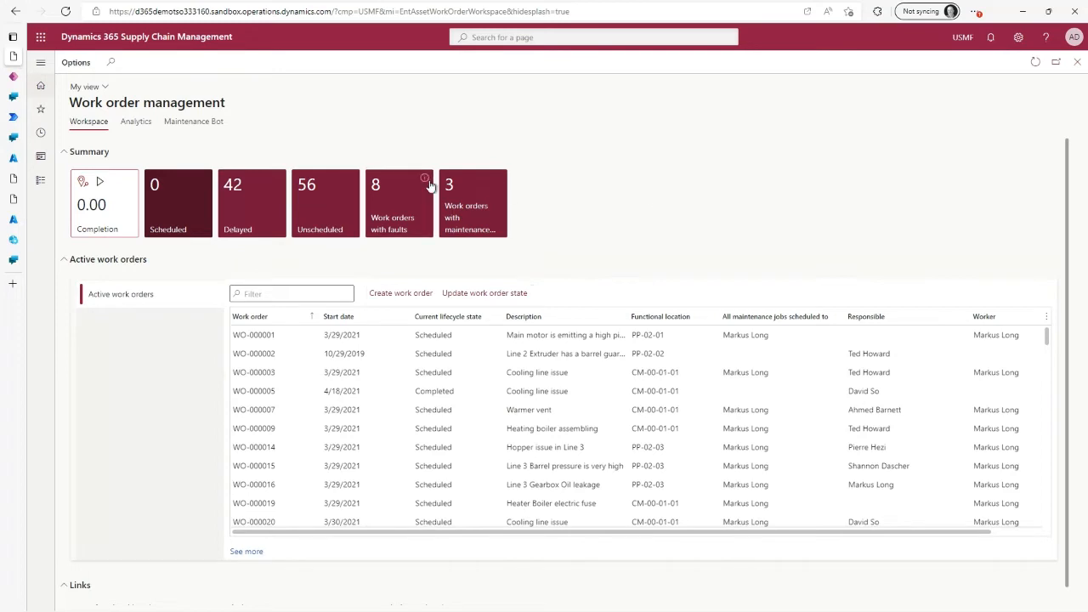
{"action": "mouse_move", "coordinate": [193, 124]}
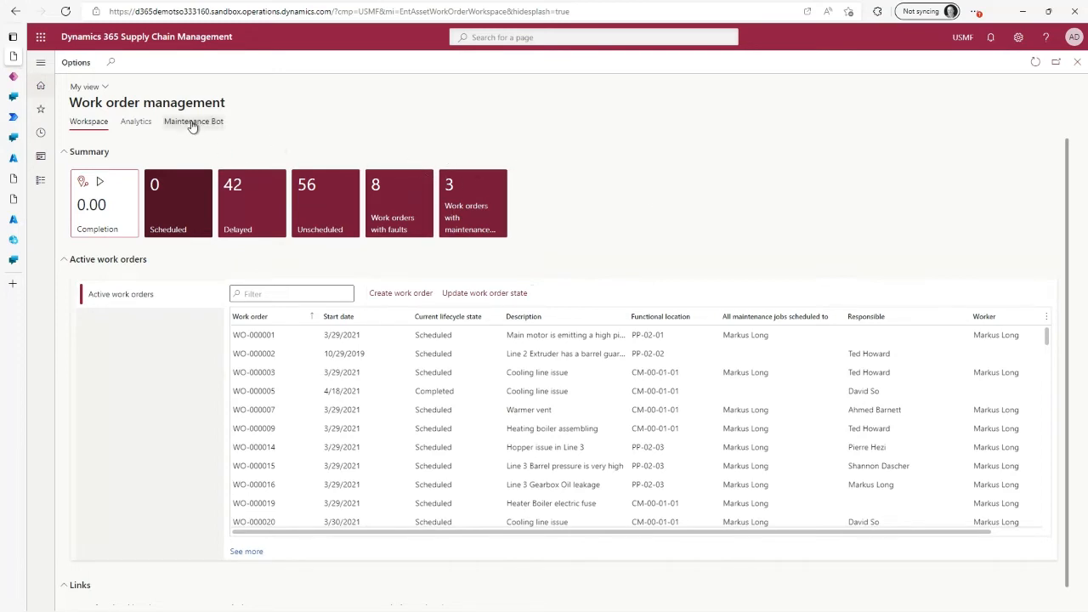
{"action": "left_click", "coordinate": [193, 121]}
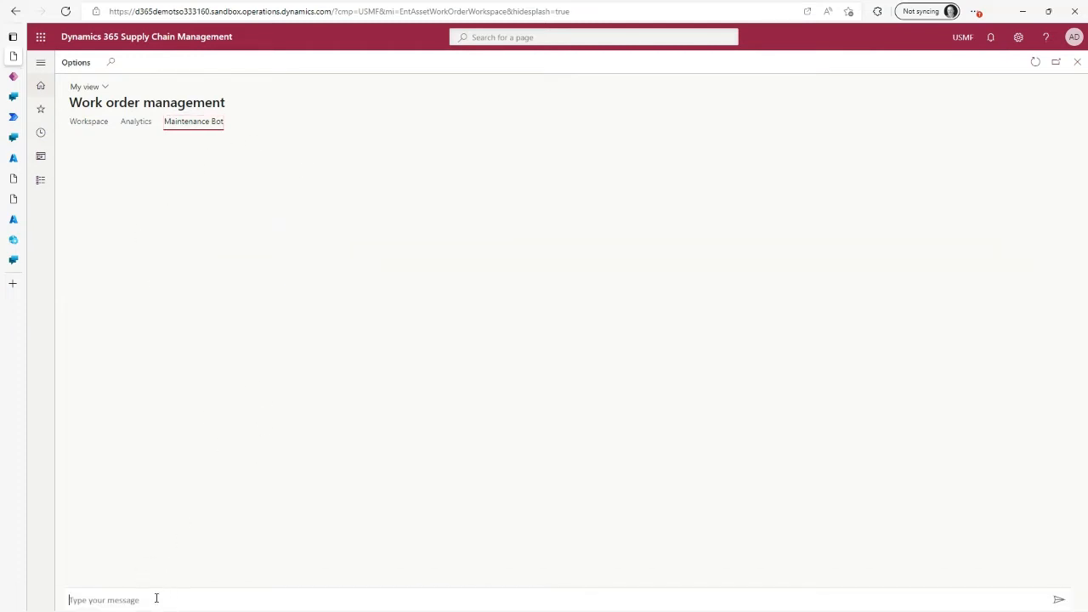
{"action": "type", "text": "where is an"}
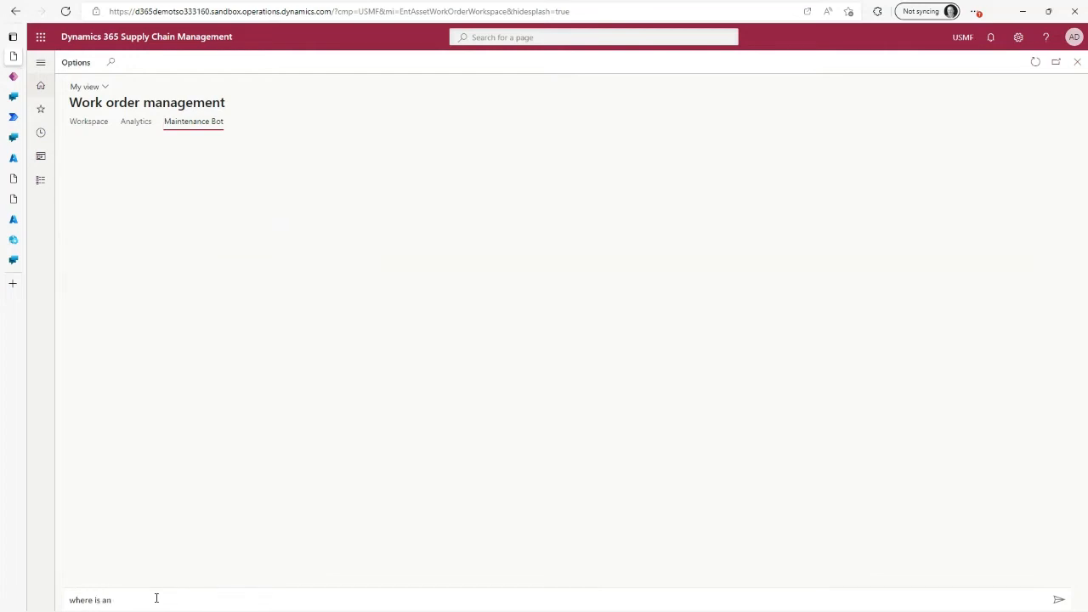
{"action": "type", "text": "asset loca"}
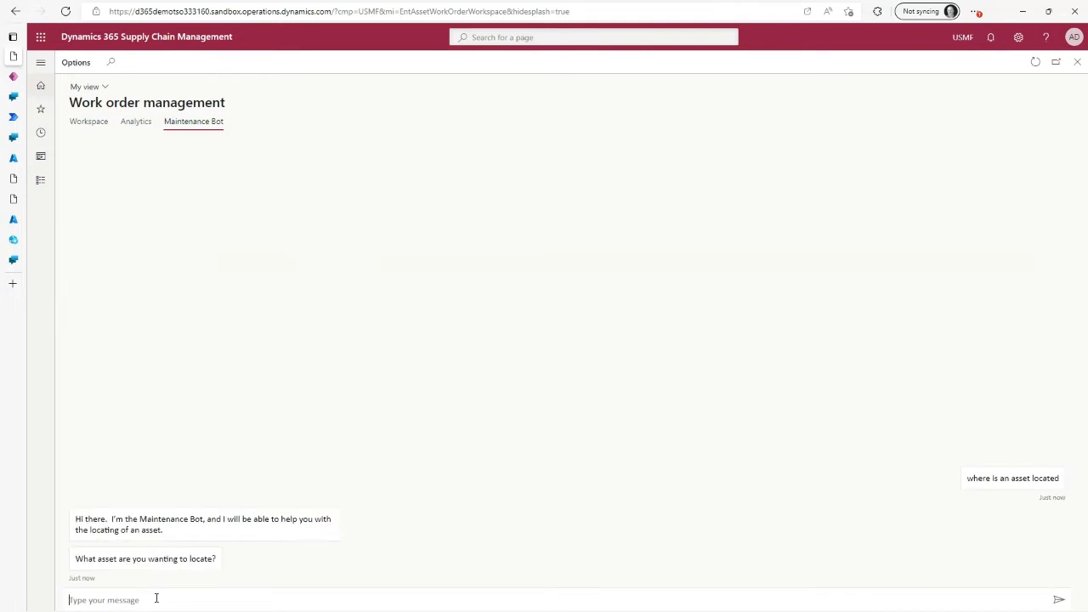
{"action": "type", "text": "AK"}
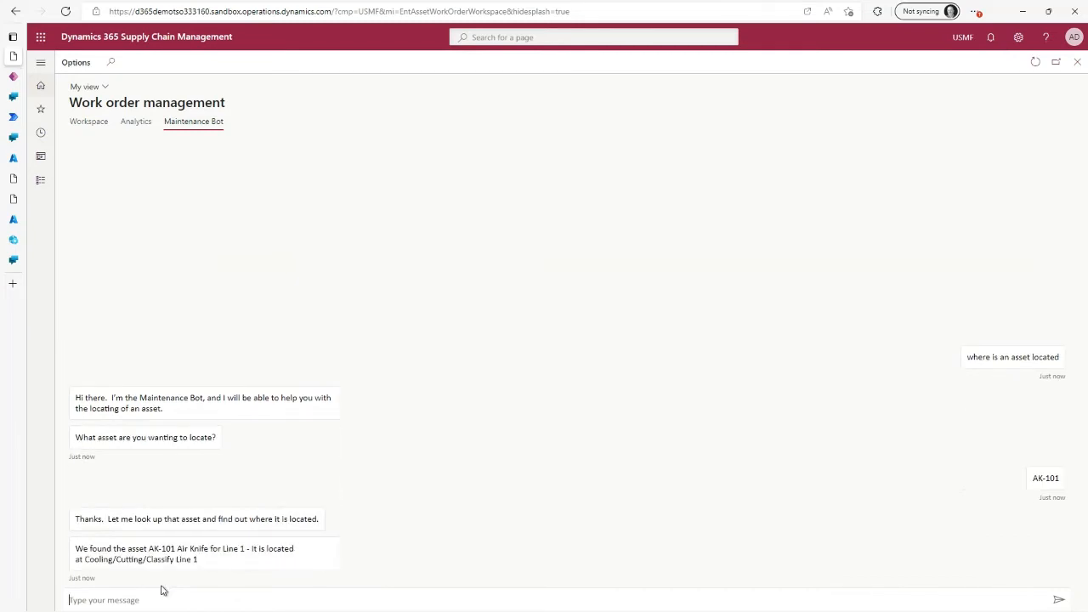
{"action": "mouse_move", "coordinate": [405, 246]}
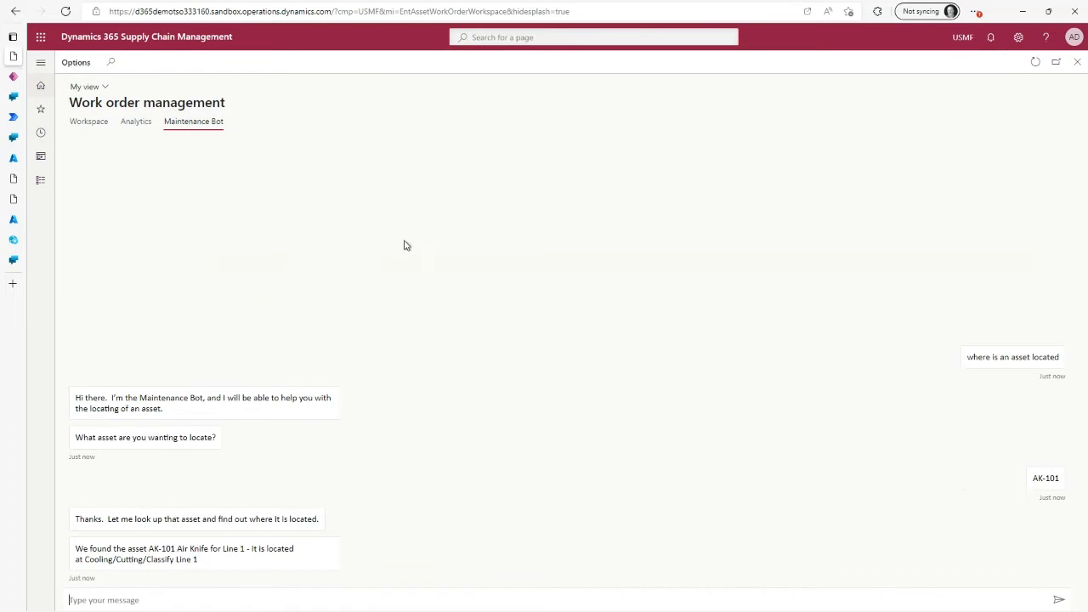
{"action": "mouse_move", "coordinate": [266, 254]}
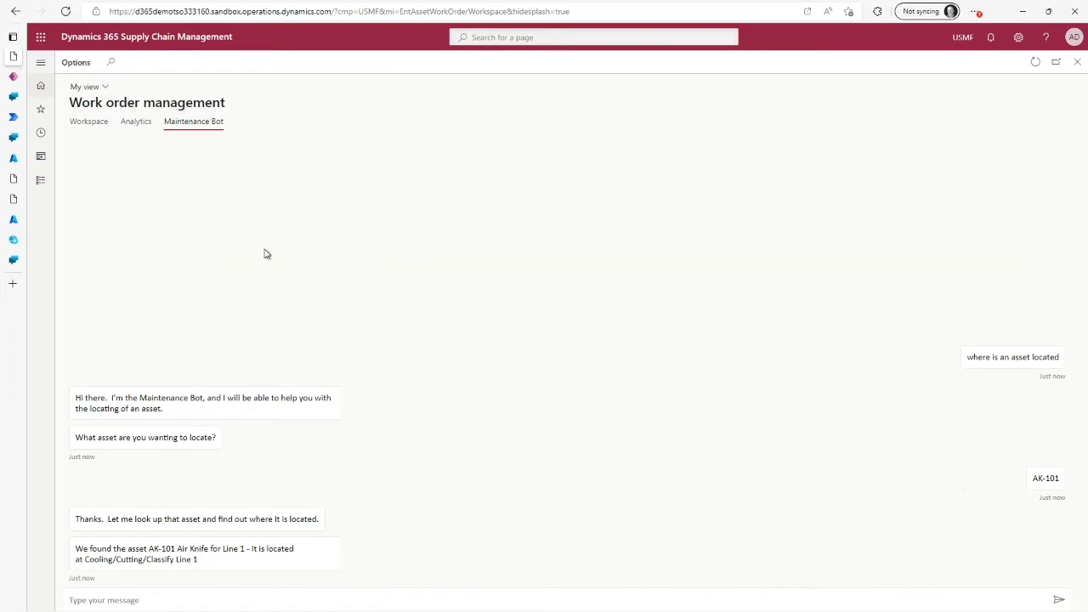
{"action": "mouse_move", "coordinate": [267, 131]}
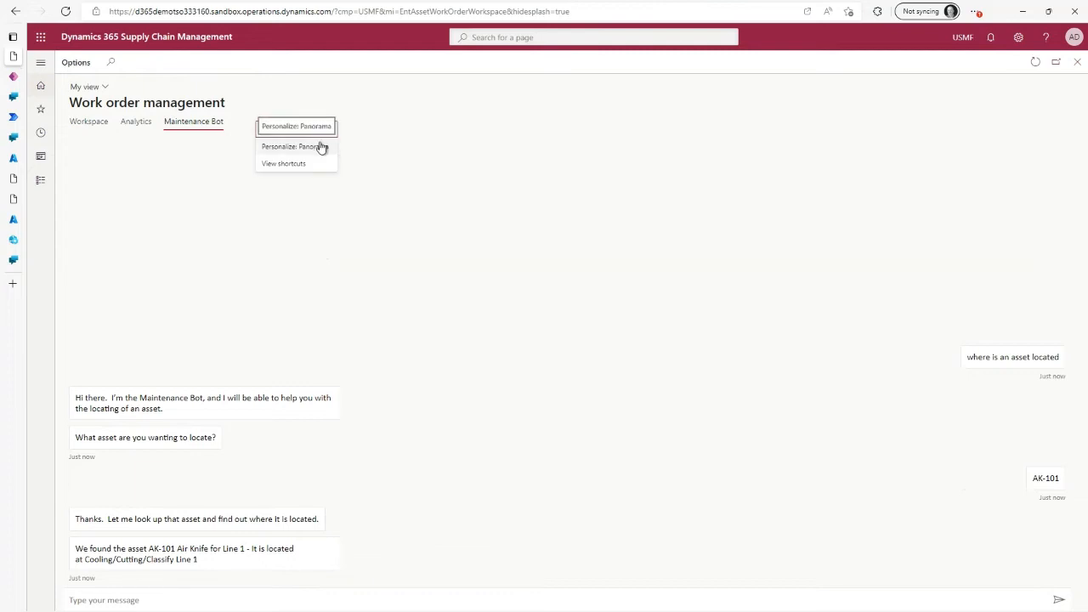
Personalize the workspace to add a 'Maintenance Bot 2' website app with the web chat URL.
{"action": "left_click", "coordinate": [295, 147]}
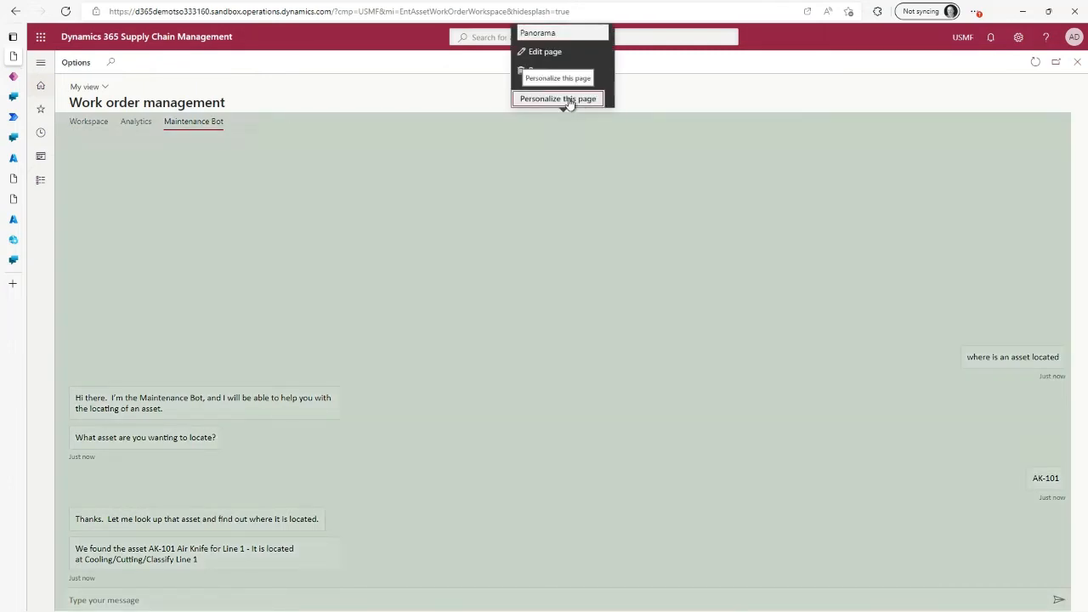
{"action": "left_click", "coordinate": [556, 98]}
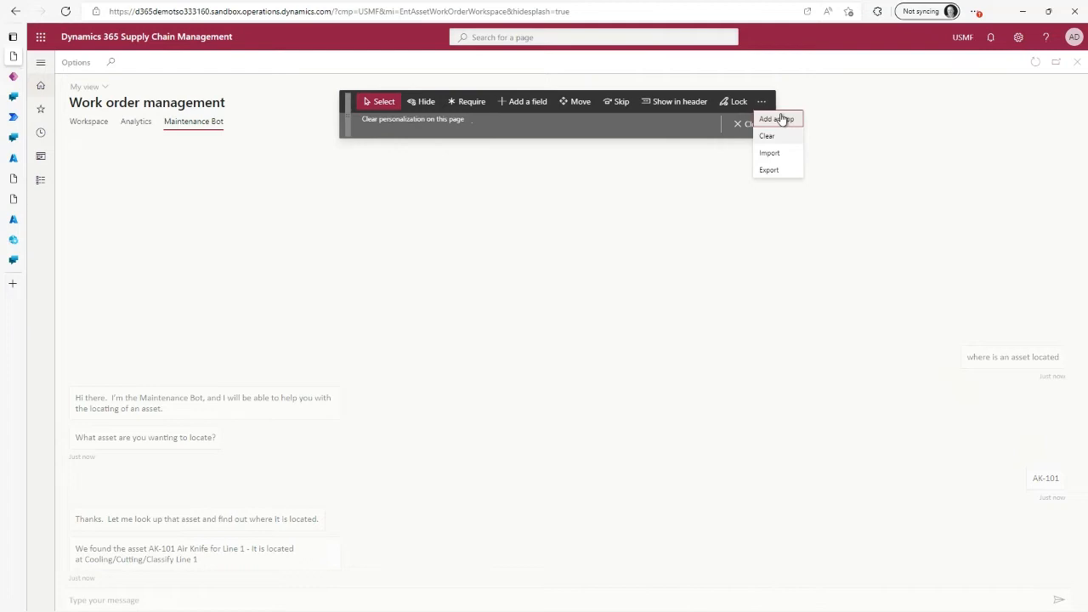
{"action": "left_click", "coordinate": [776, 118]}
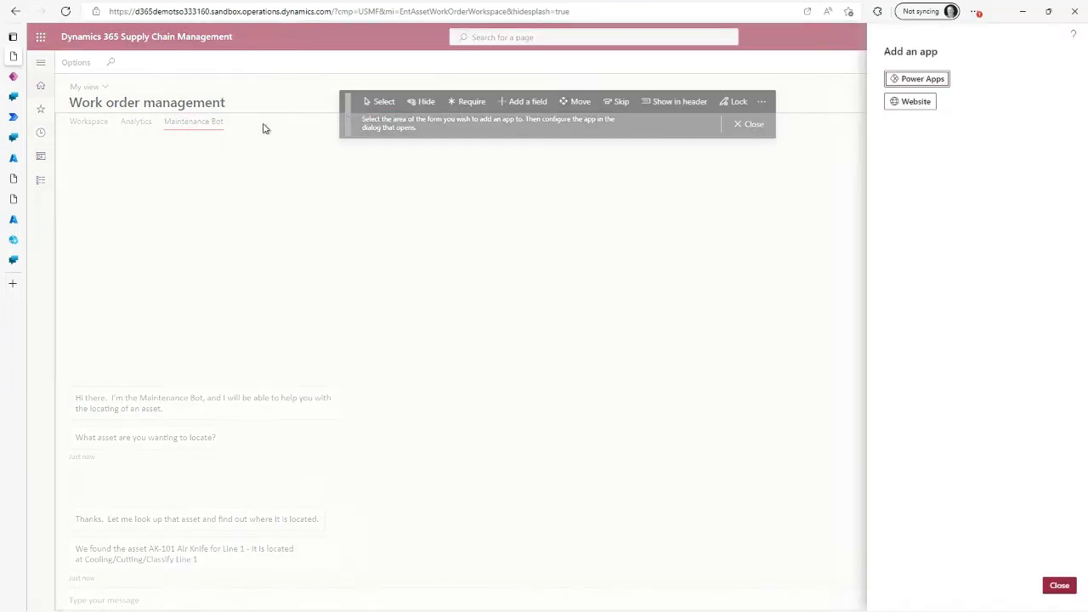
{"action": "left_click", "coordinate": [914, 101]}
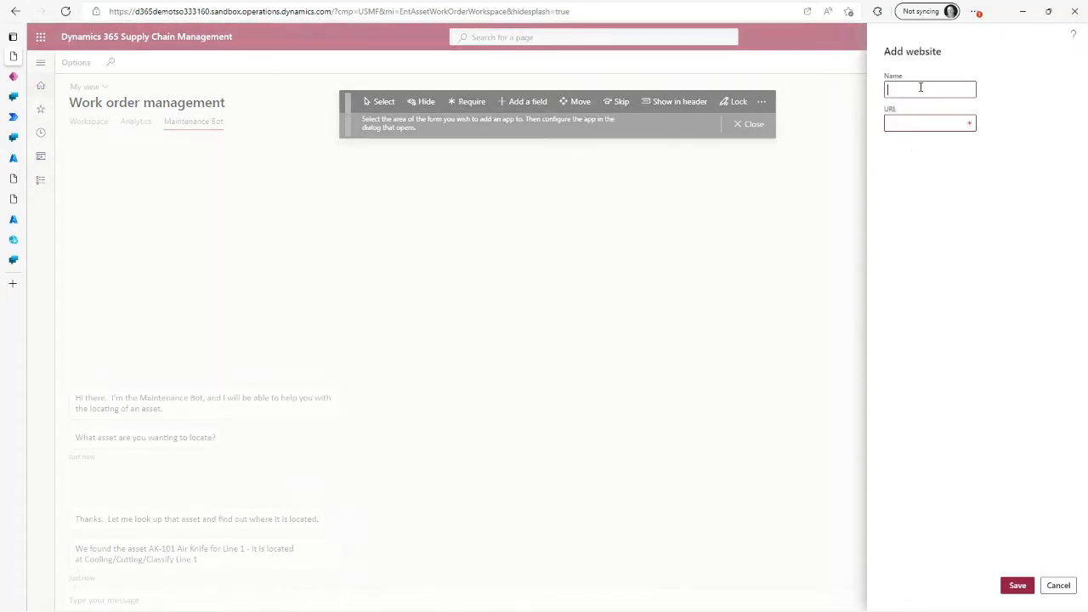
{"action": "type", "text": "Maintenance Bot 2"}
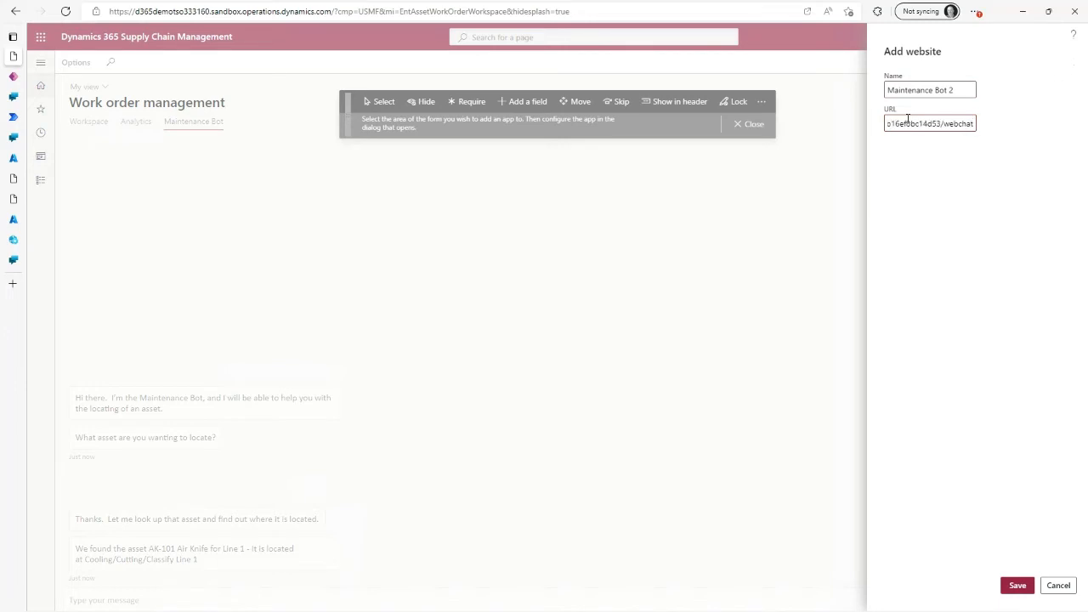
{"action": "left_click", "coordinate": [1017, 584]}
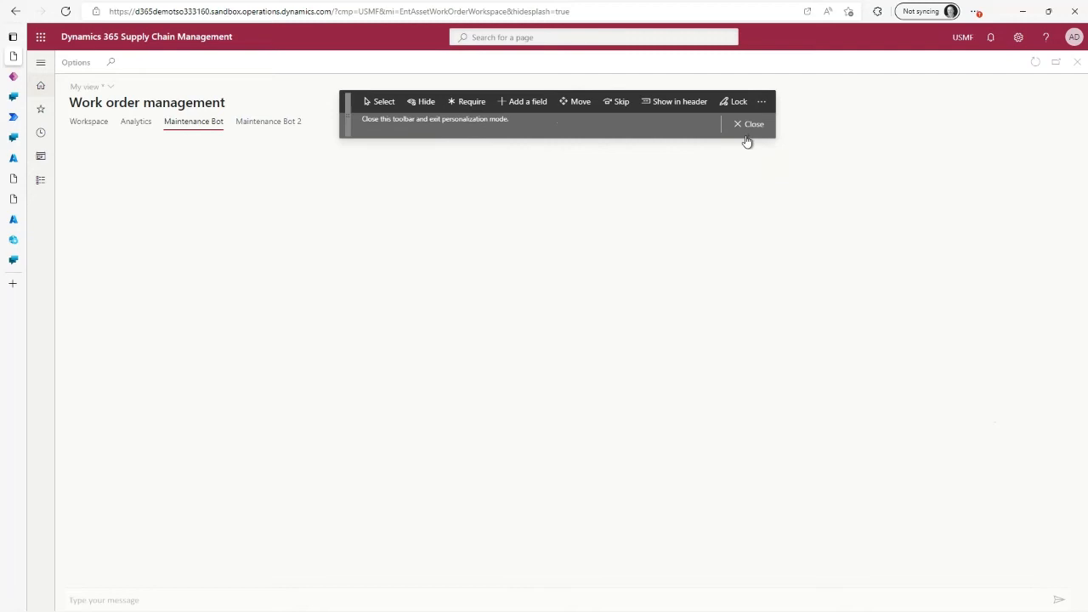
View the Maintenance Bot 2 tab's loaded web chat, then return to Maintenance Bot.
{"action": "left_click", "coordinate": [753, 123]}
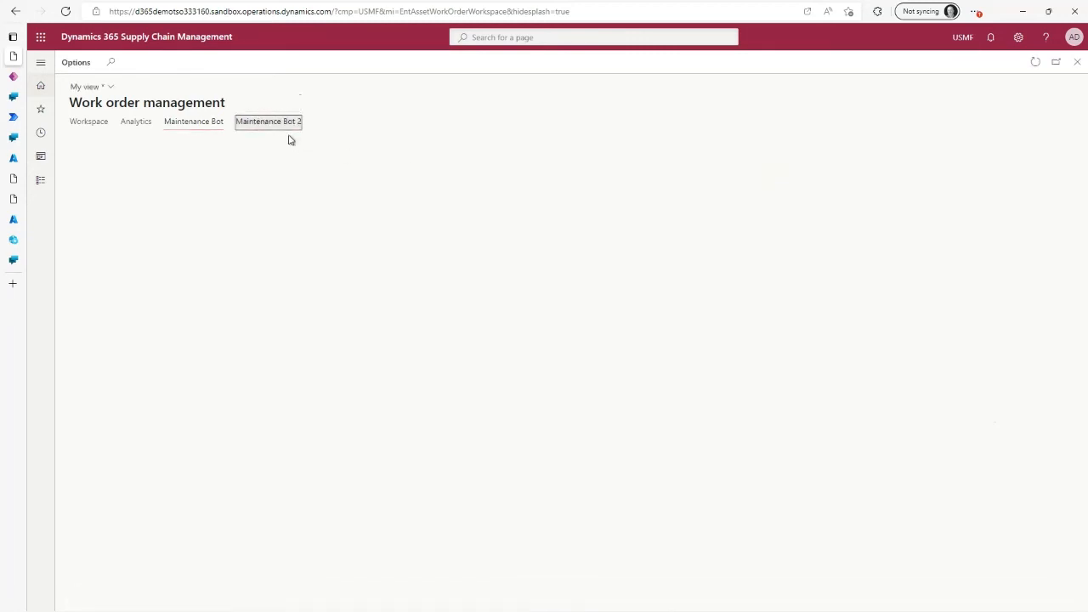
{"action": "left_click", "coordinate": [268, 121]}
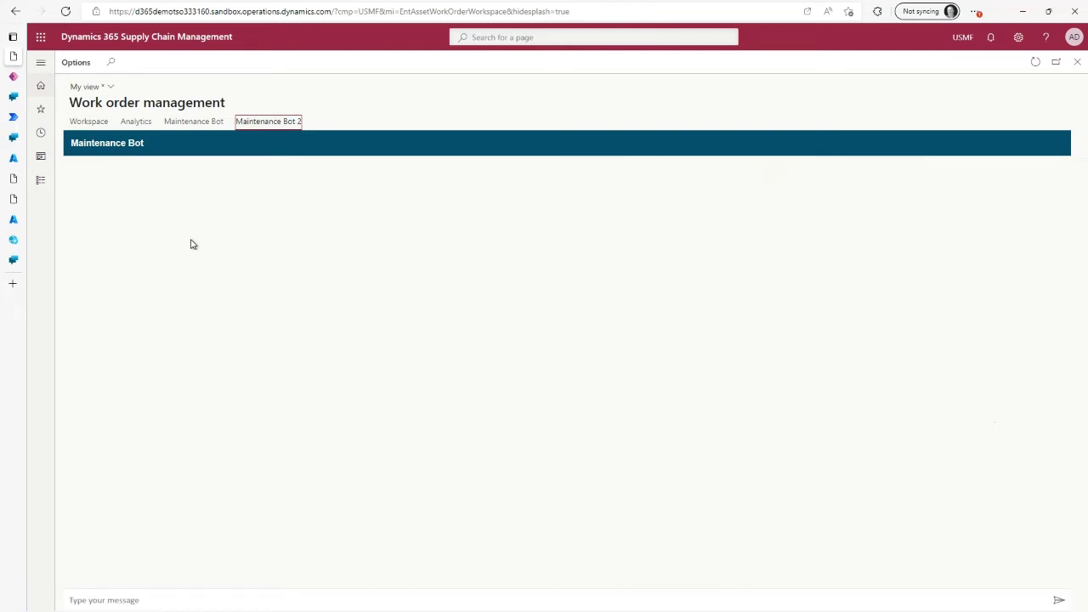
{"action": "mouse_move", "coordinate": [93, 365]}
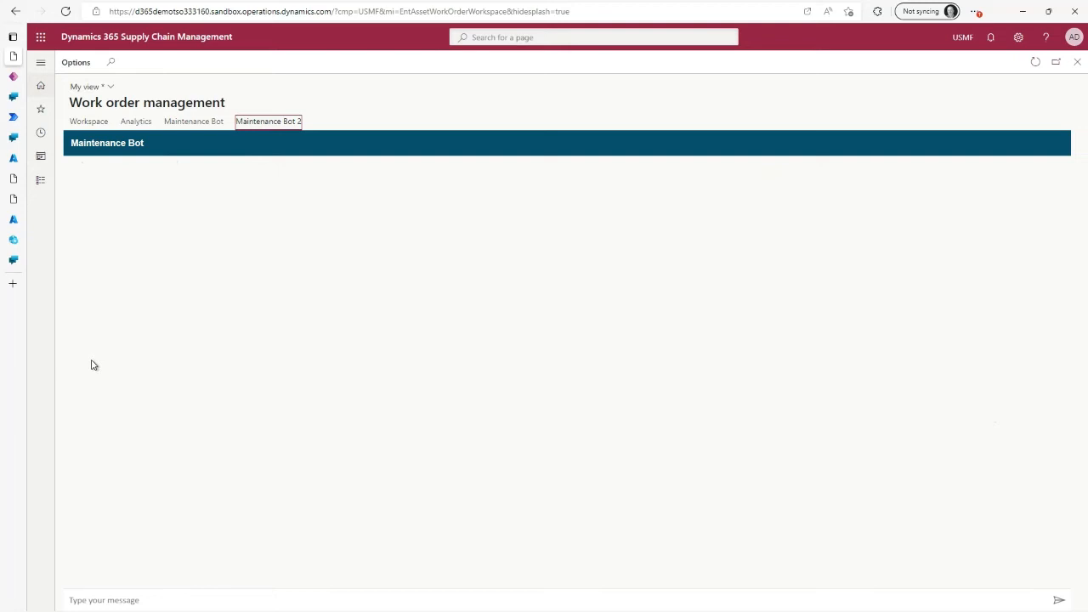
{"action": "mouse_move", "coordinate": [253, 160]}
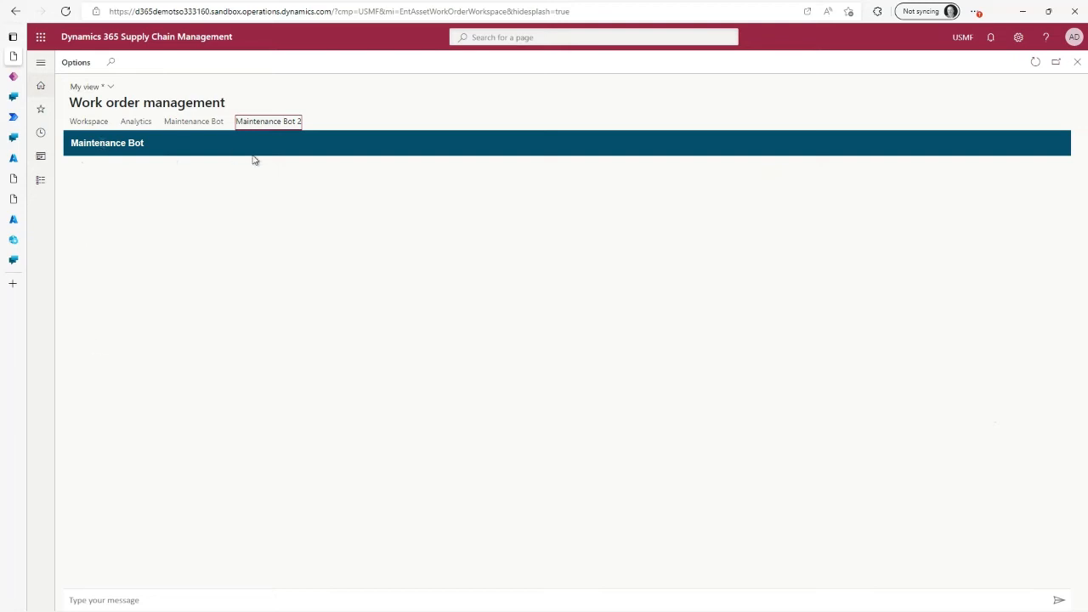
{"action": "left_click", "coordinate": [193, 121]}
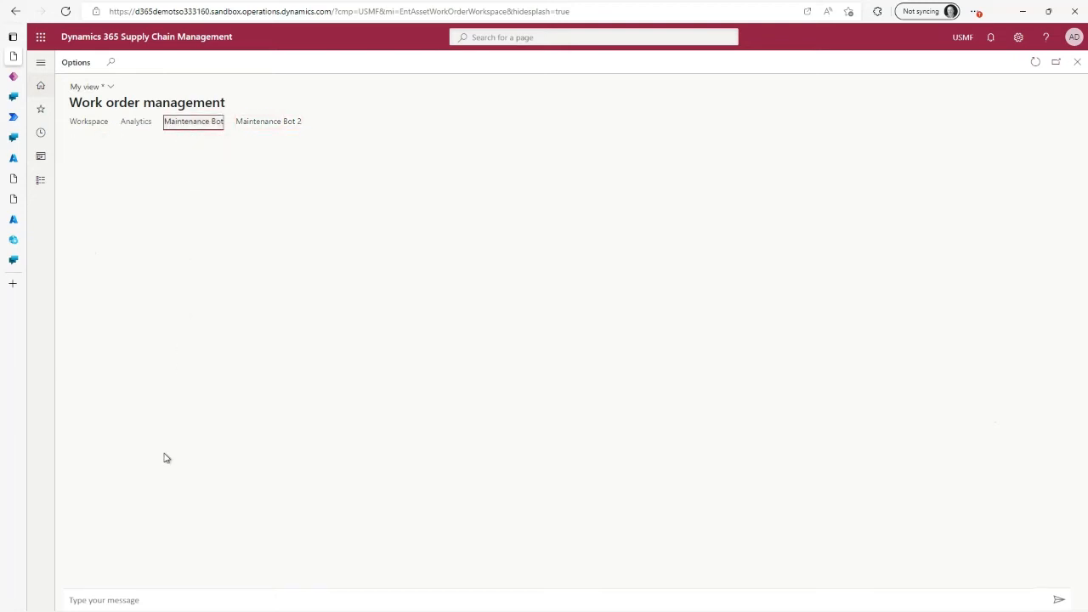
{"action": "mouse_move", "coordinate": [219, 393]}
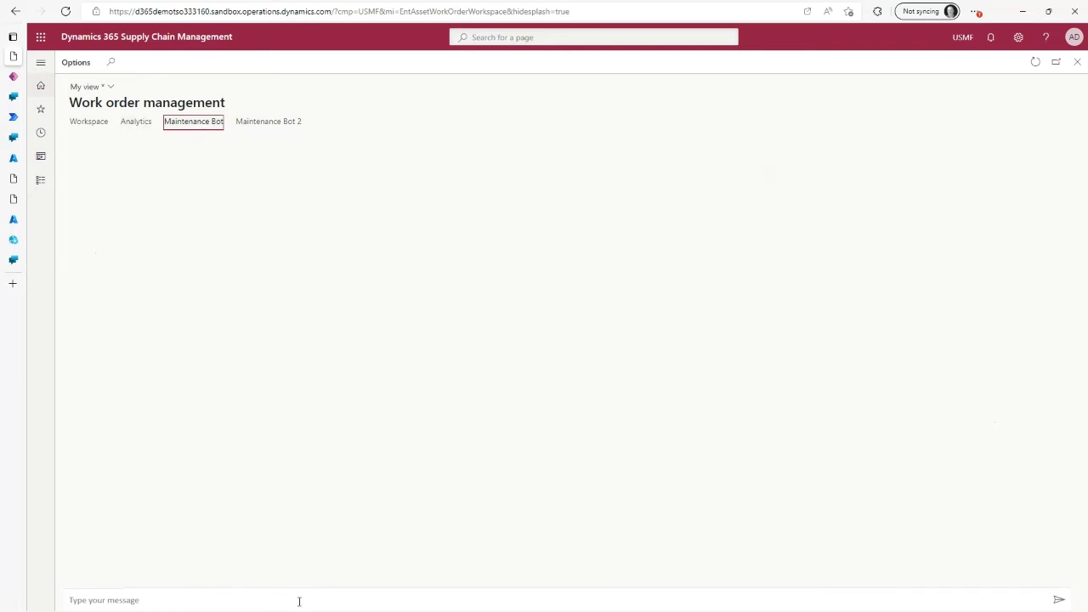
{"action": "mouse_move", "coordinate": [137, 144]}
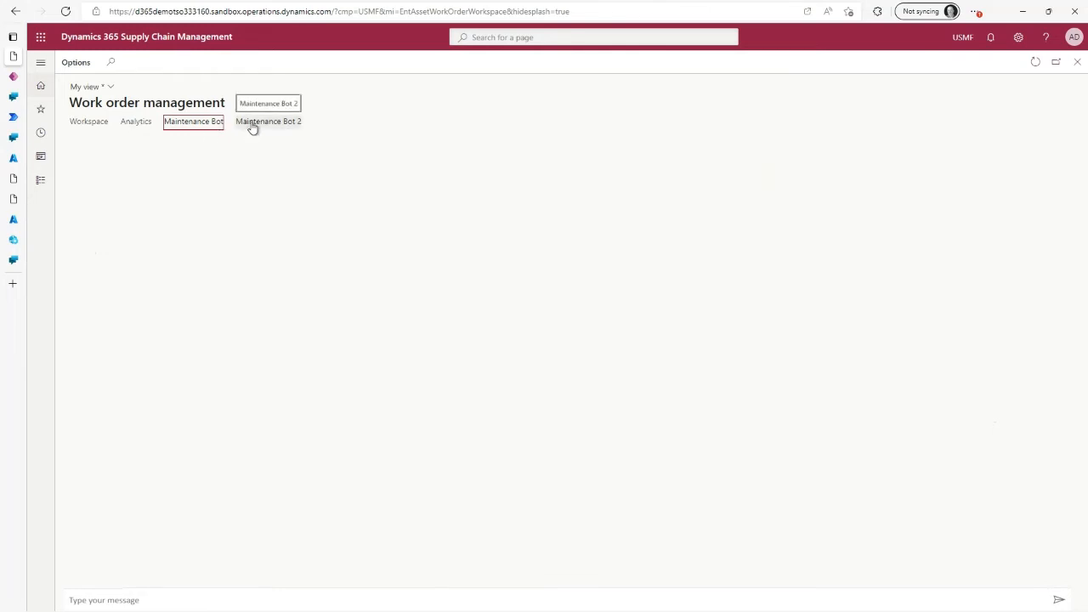
{"action": "mouse_move", "coordinate": [256, 181]}
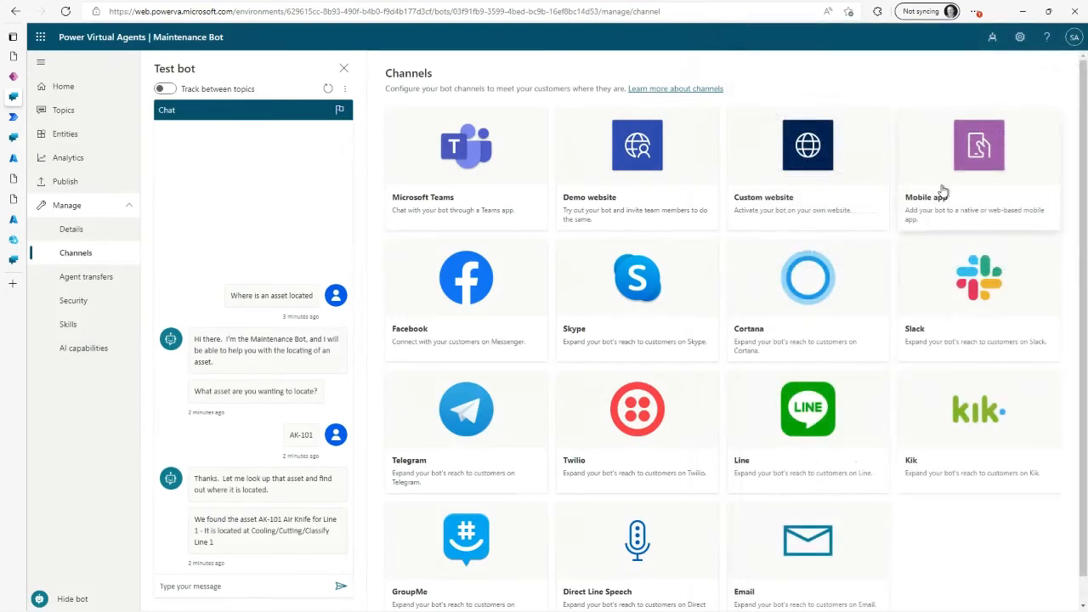
Check the Maintenance Bot's Mobile app channel settings.
{"action": "left_click", "coordinate": [977, 146]}
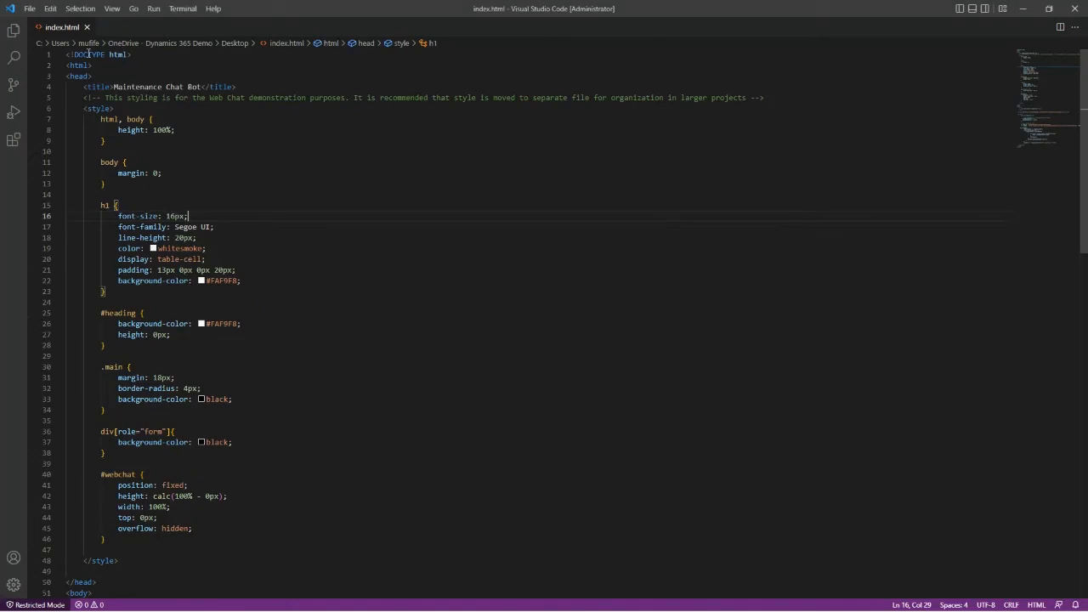
Select and copy the BOT_ID value from index.html's web chat script.
{"action": "scroll", "scroll_direction": "down", "scroll_amount": 3}
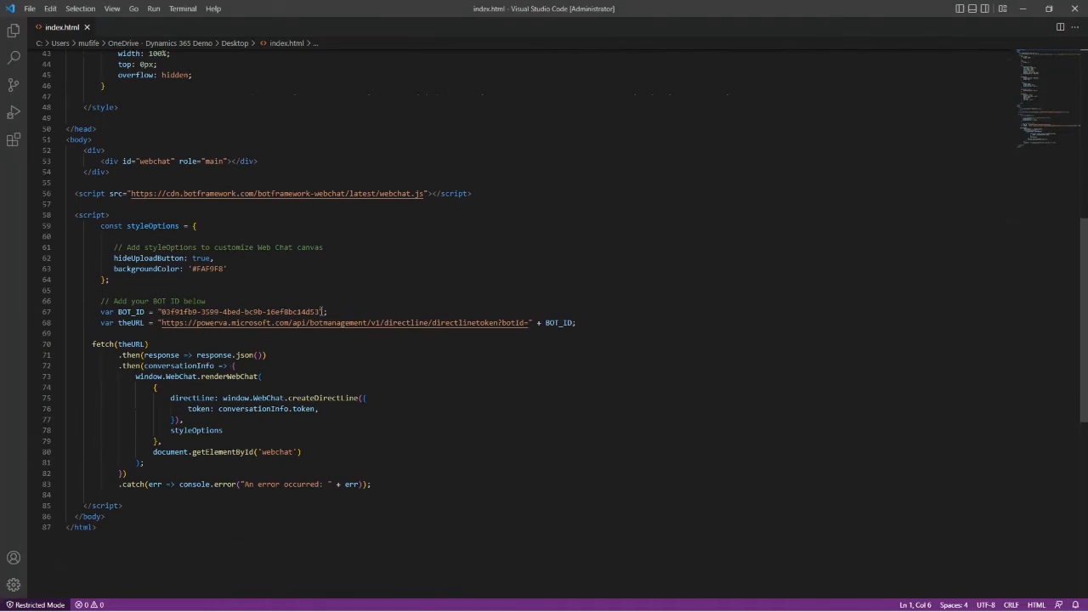
{"action": "left_click_drag", "start_coordinate": [160, 311], "coordinate": [318, 311]}
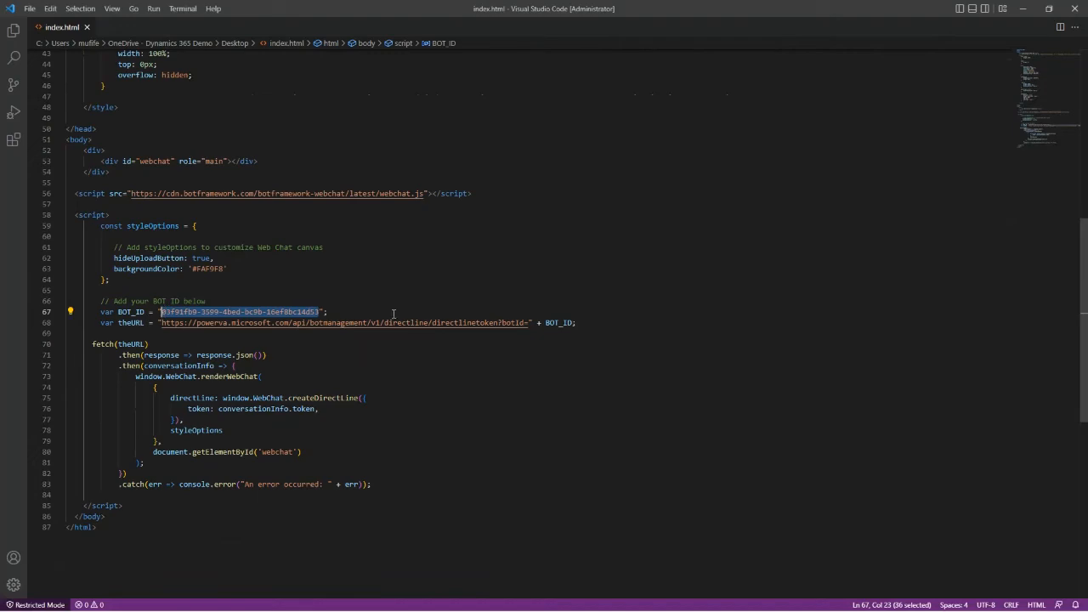
{"action": "key", "text": "alt+tab"}
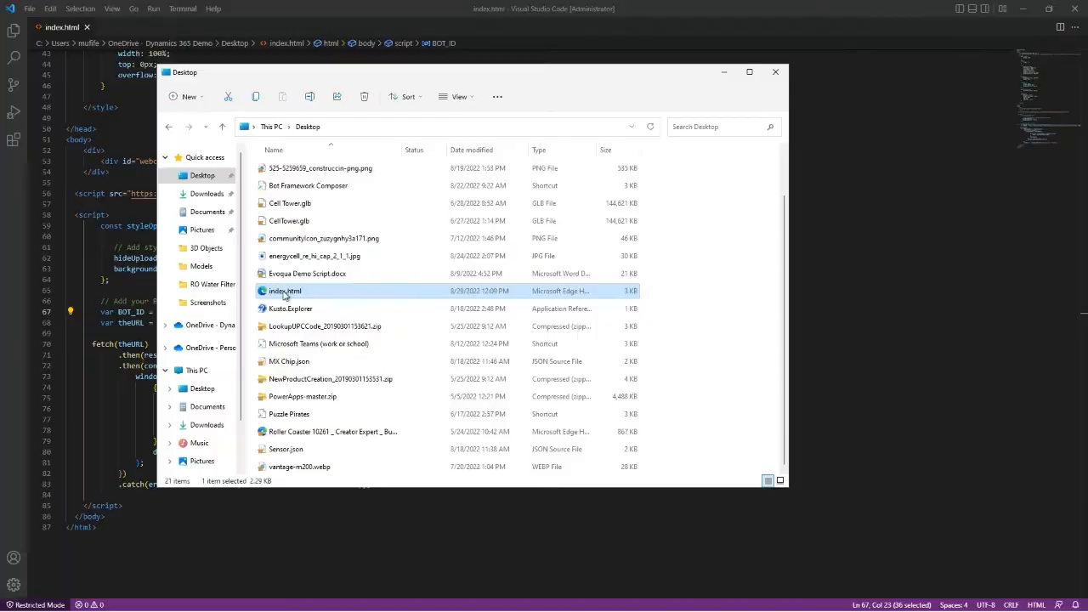
Run the local index.html chat in Edge, asking where asset AK-101 is.
{"action": "double_click", "coordinate": [285, 291]}
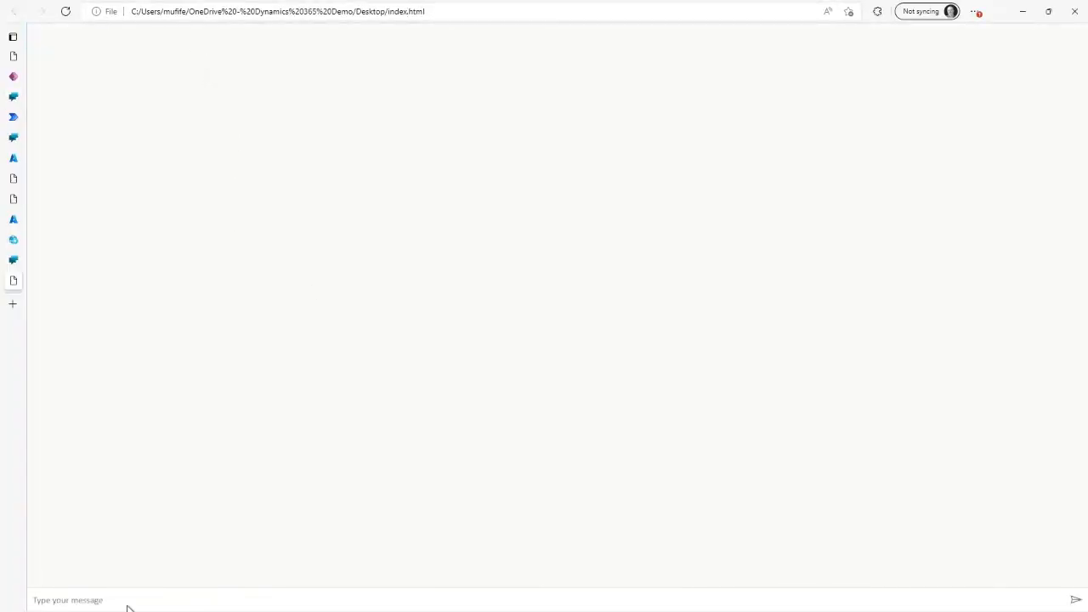
{"action": "type", "text": "where"}
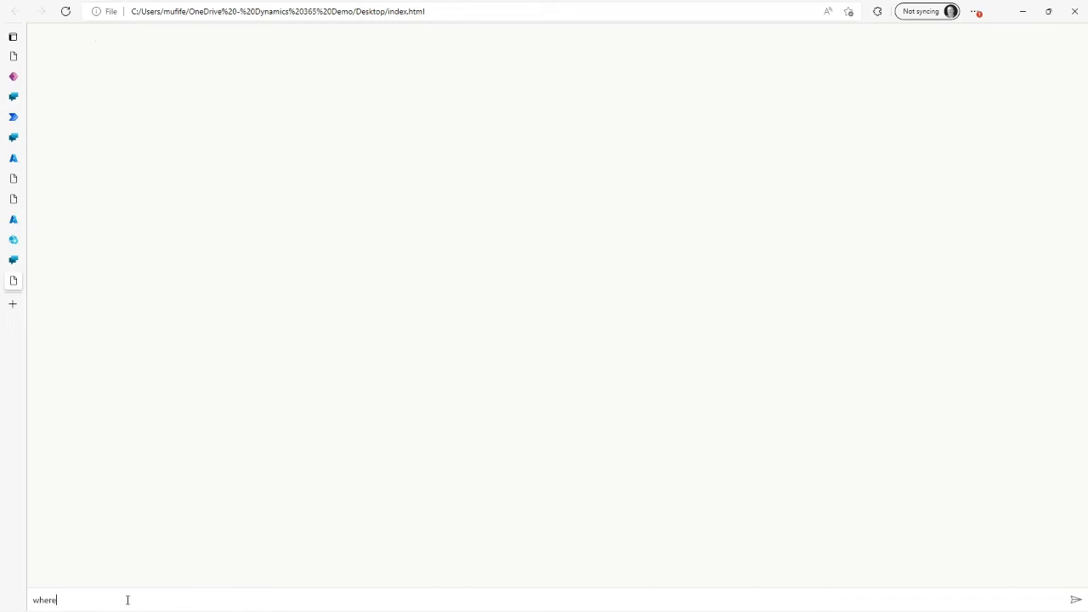
{"action": "type", "text": "is an asse"}
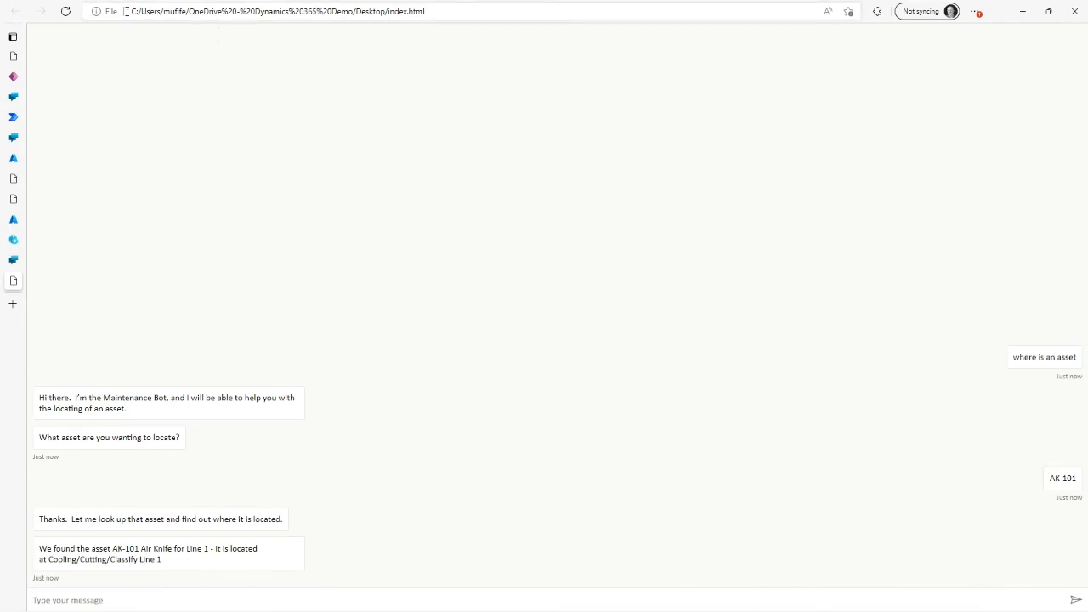
{"action": "left_click", "coordinate": [9, 36]}
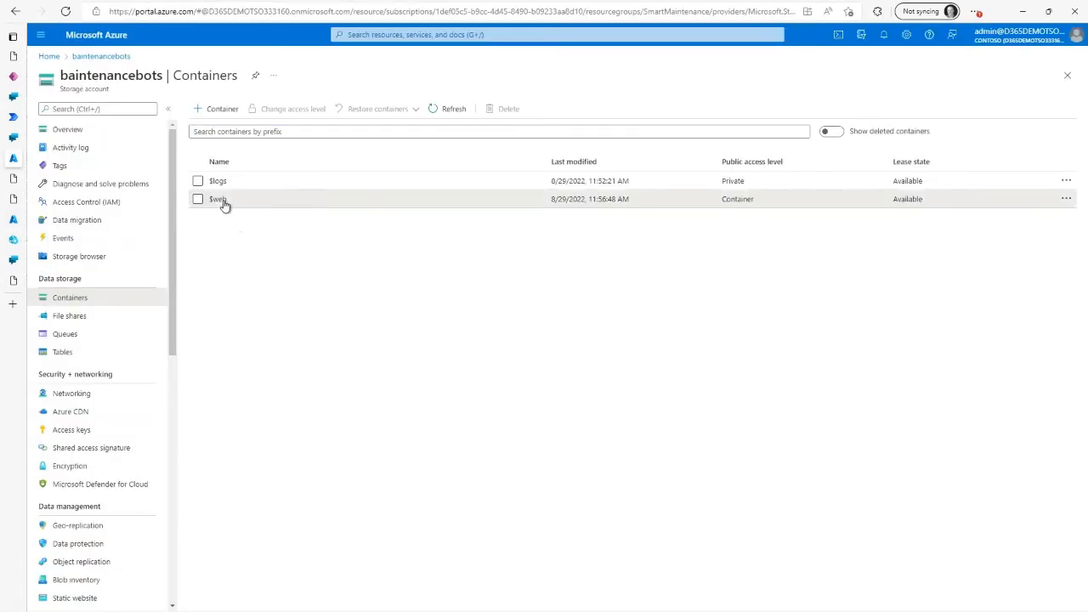
Copy the URL of the index.html blob in the $web container.
{"action": "left_click", "coordinate": [217, 199]}
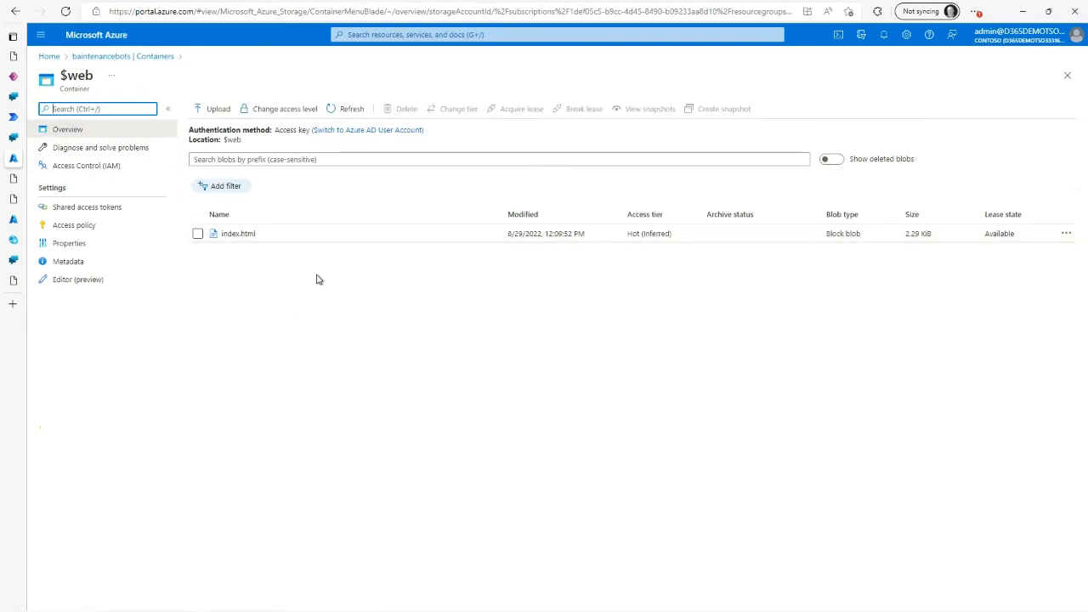
{"action": "mouse_move", "coordinate": [242, 239]}
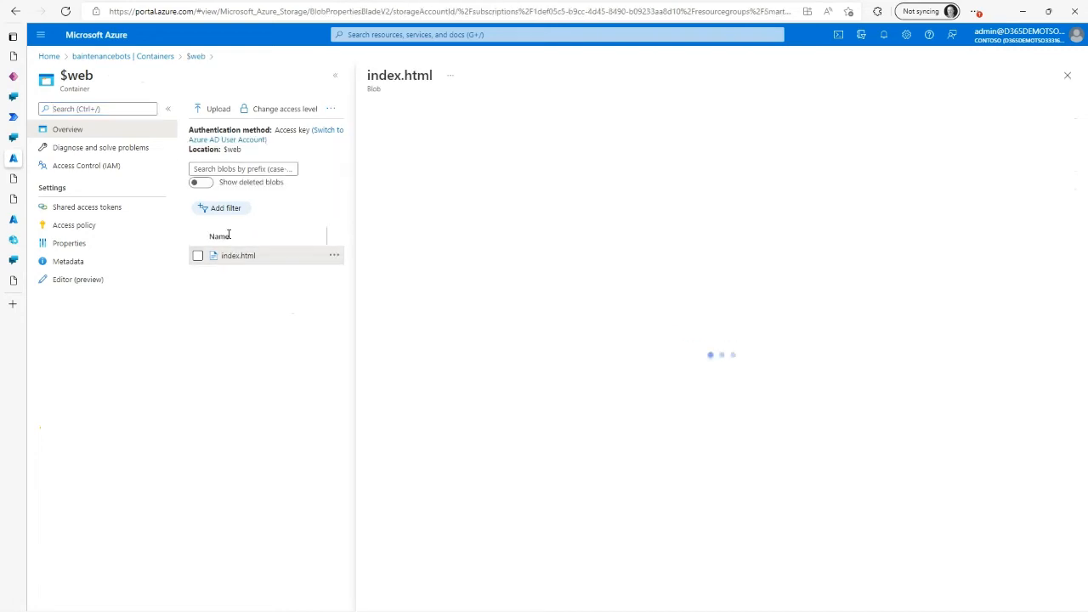
{"action": "left_click", "coordinate": [238, 255]}
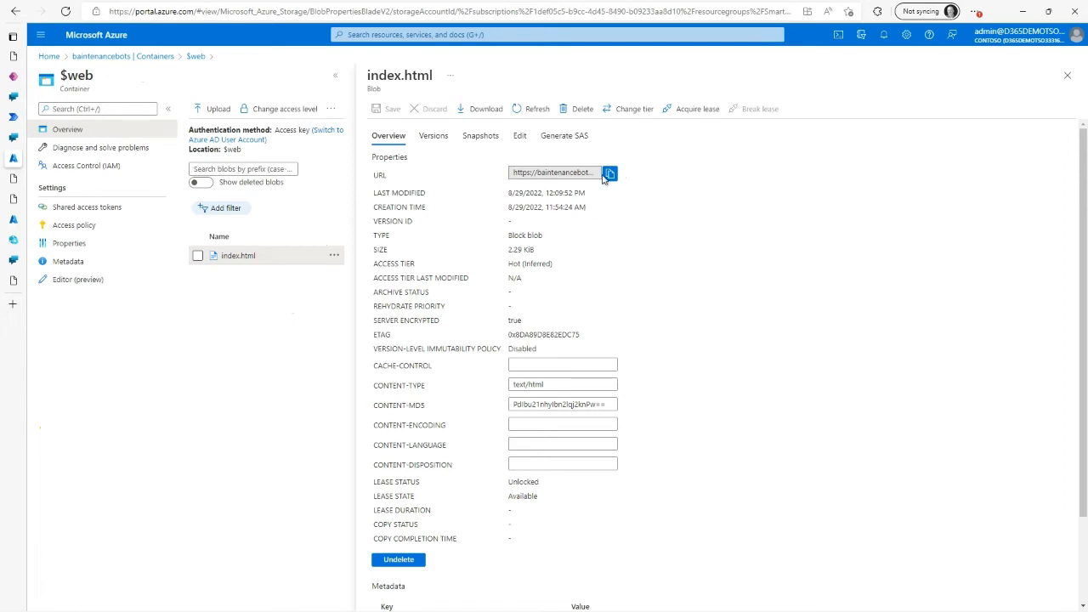
{"action": "left_click", "coordinate": [609, 174]}
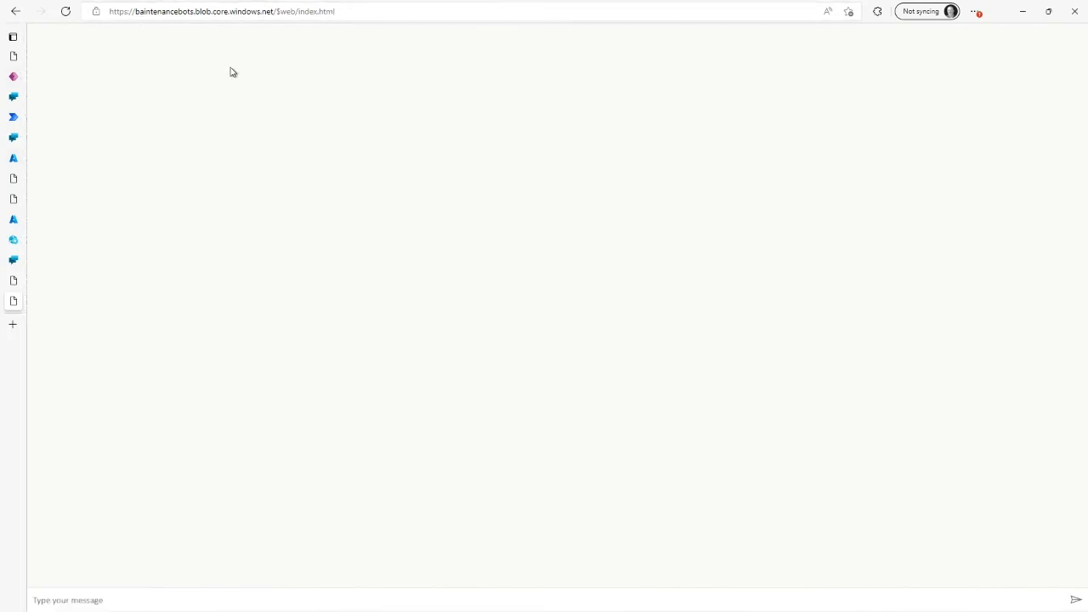
{"action": "mouse_move", "coordinate": [74, 89]}
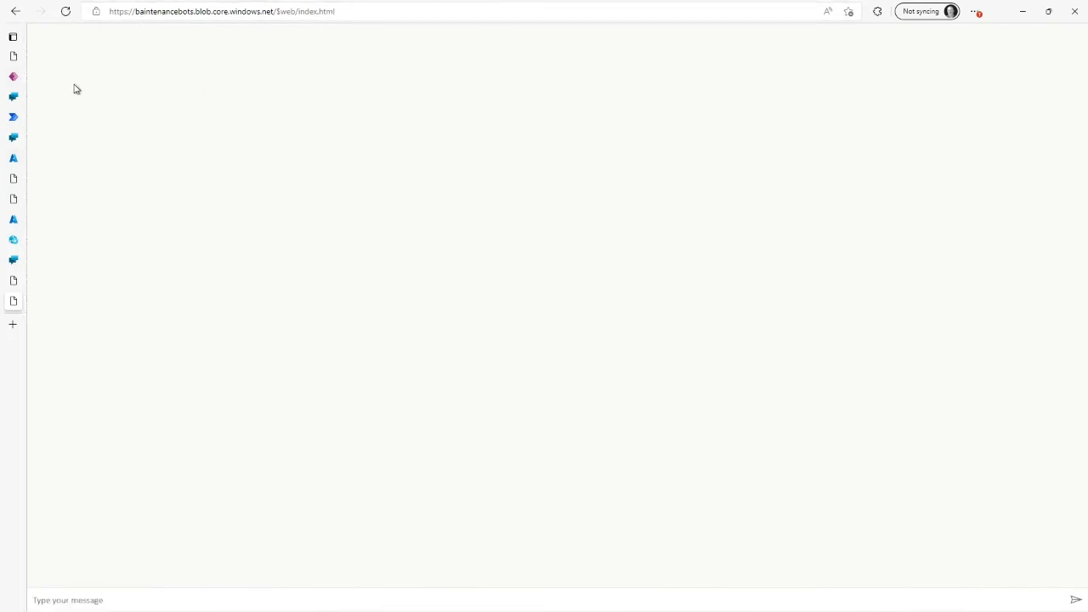
Return to the Dashboard -- Supply Chain Management tab from the vertical tab list.
{"action": "left_click", "coordinate": [11, 38]}
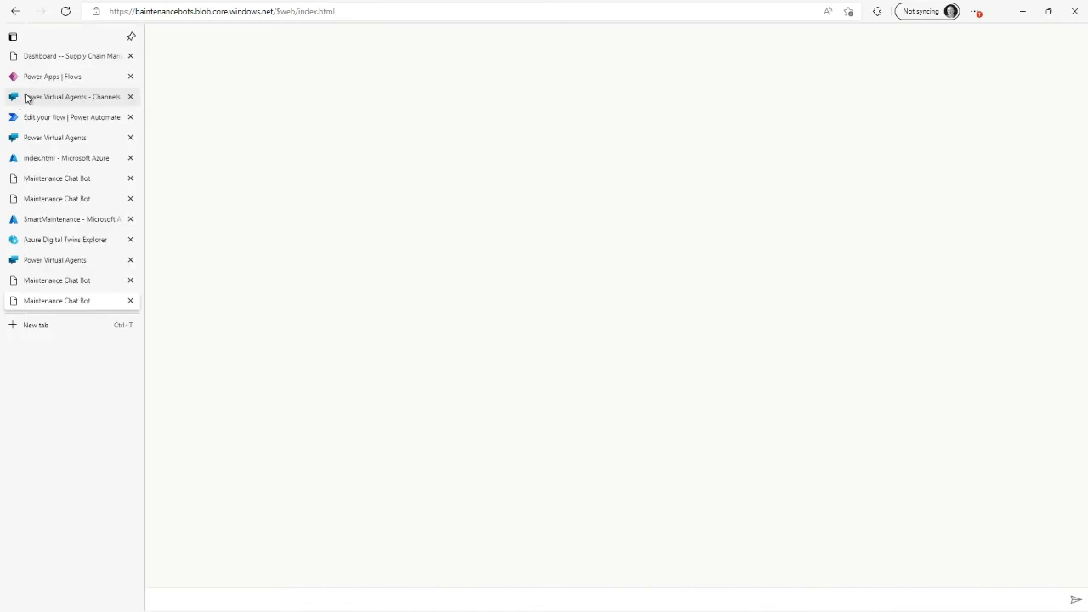
{"action": "left_click", "coordinate": [11, 39]}
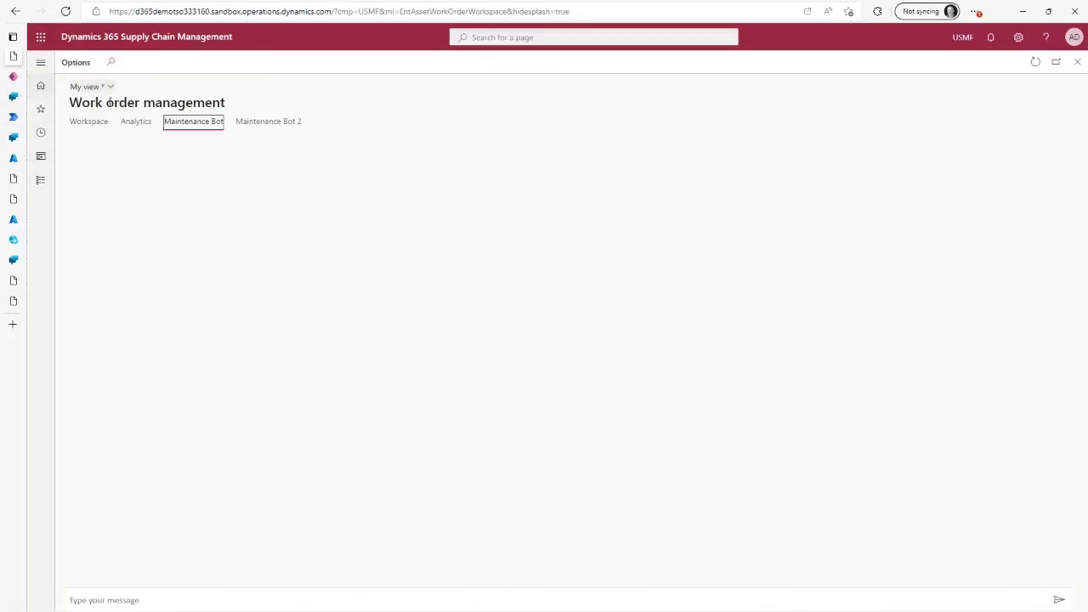
{"action": "mouse_move", "coordinate": [179, 122]}
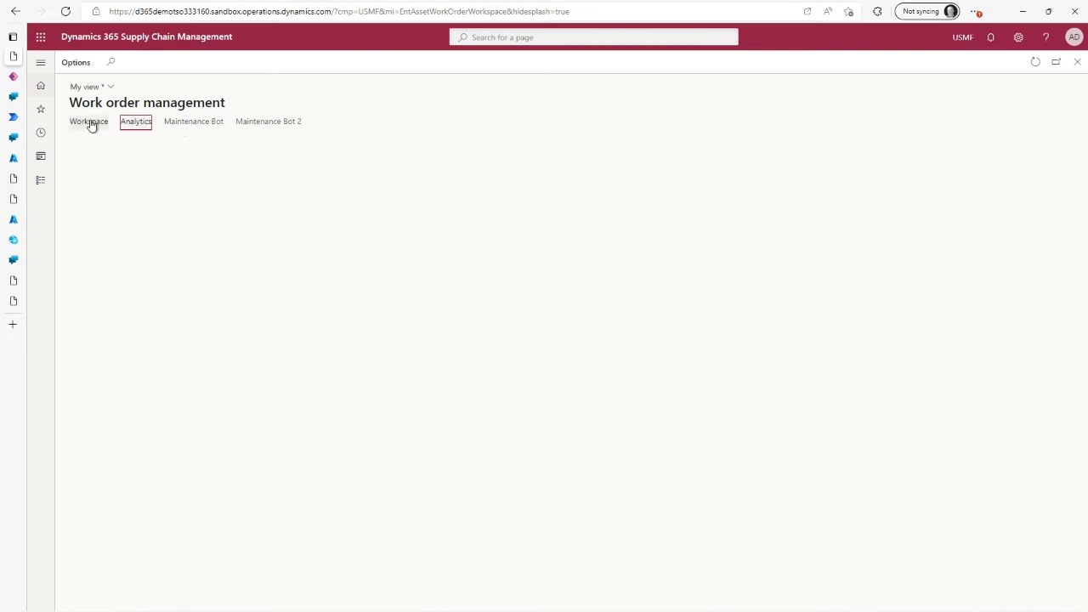
Reload the Maintenance Bot tab so its embedded web chat message box appears.
{"action": "left_click", "coordinate": [193, 121]}
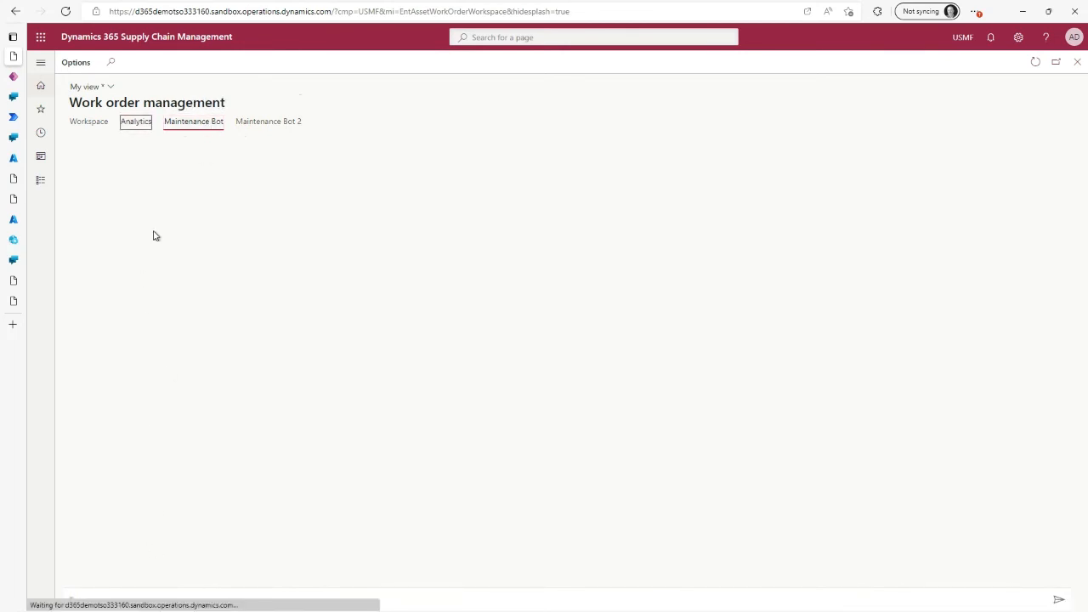
{"action": "left_click", "coordinate": [193, 121]}
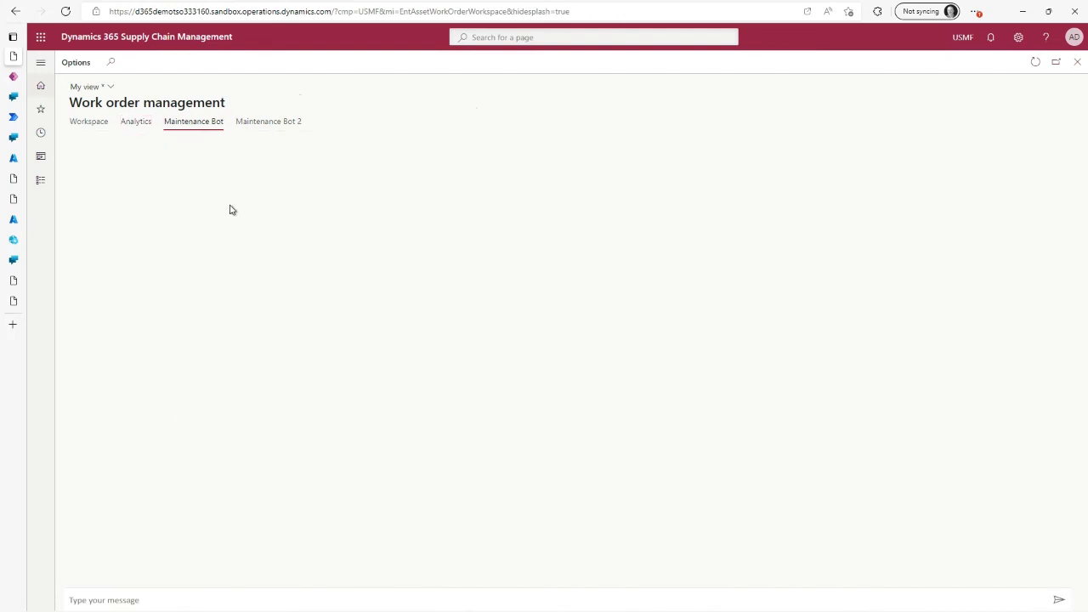
{"action": "mouse_move", "coordinate": [157, 247]}
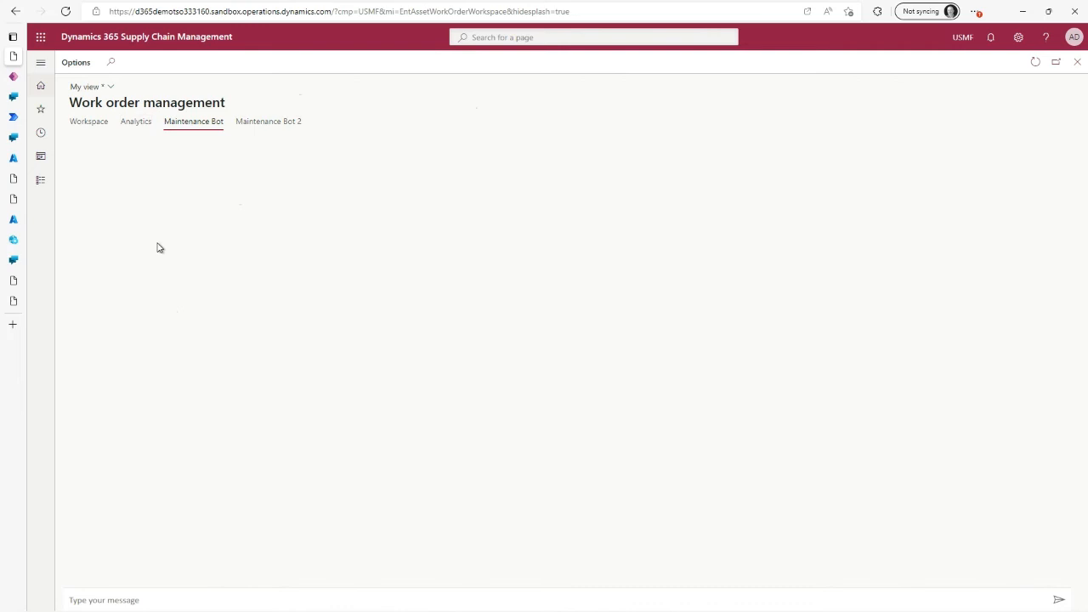